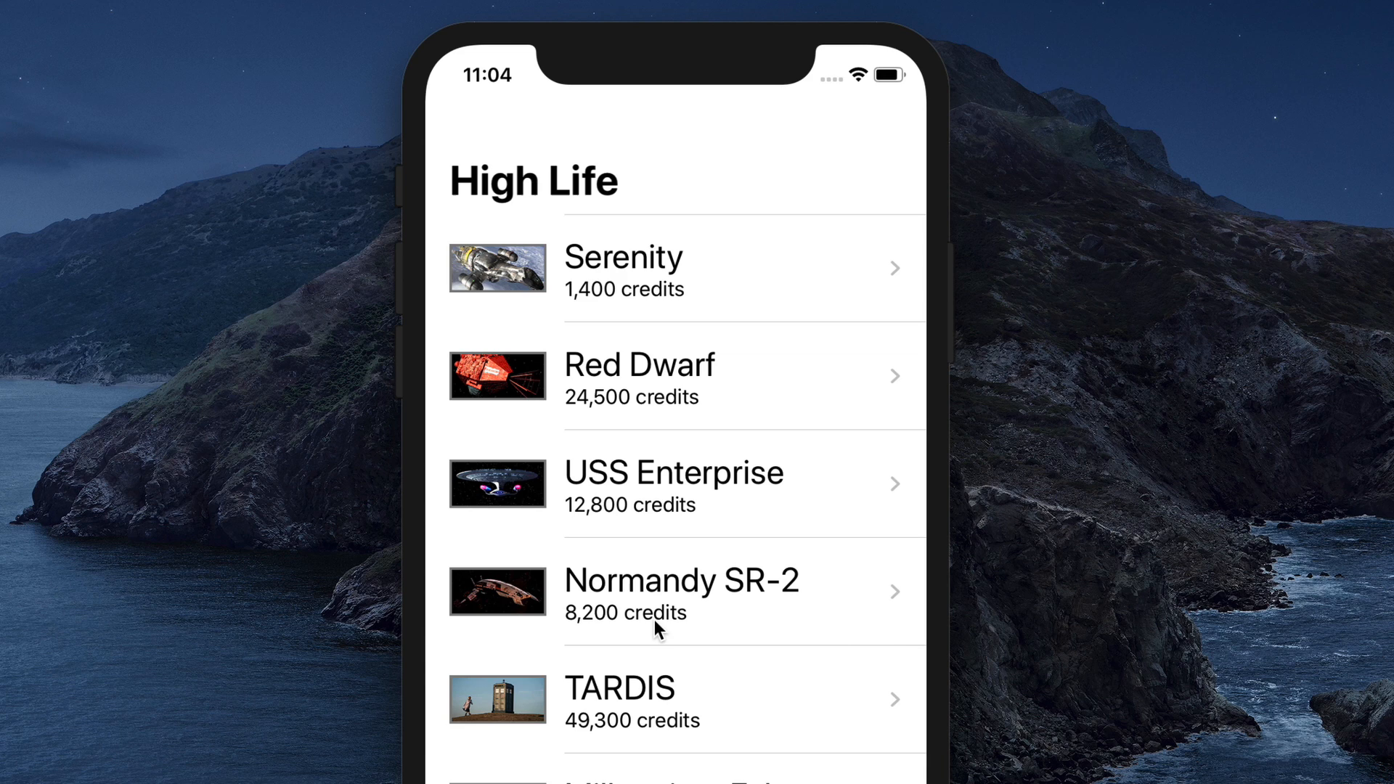
- Open Serenity's detail screen in the Simulator and tap its 1,400-credit Buy button
scroll("down", 3)
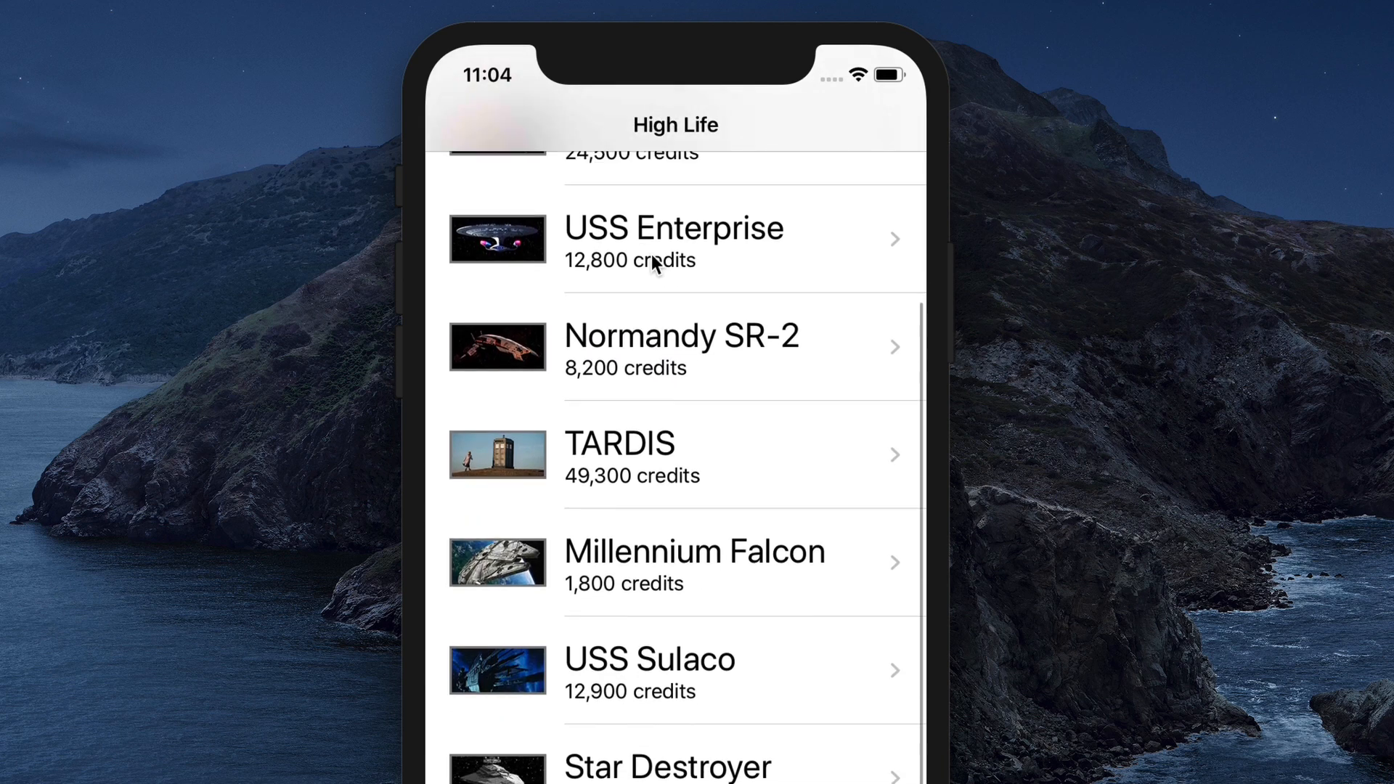
left_click(676, 347)
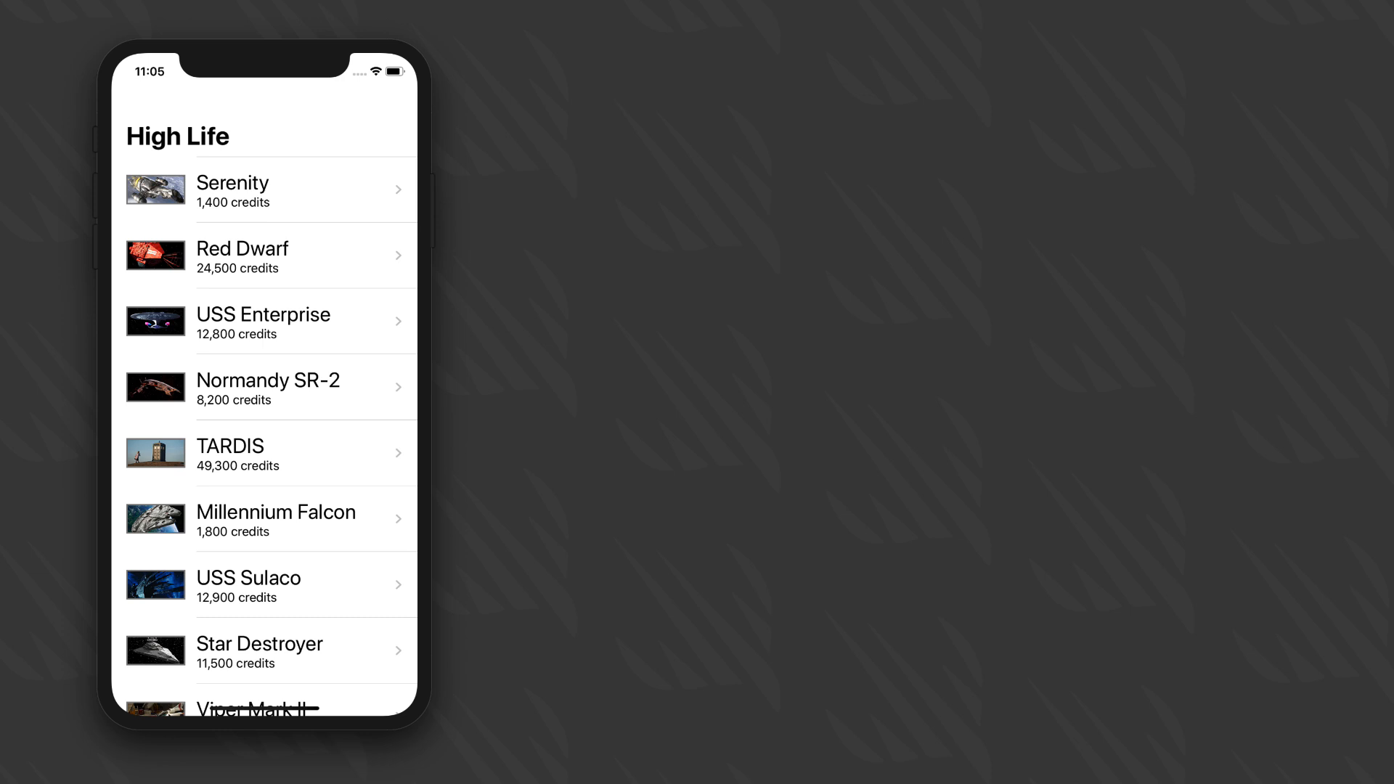
left_click(266, 189)
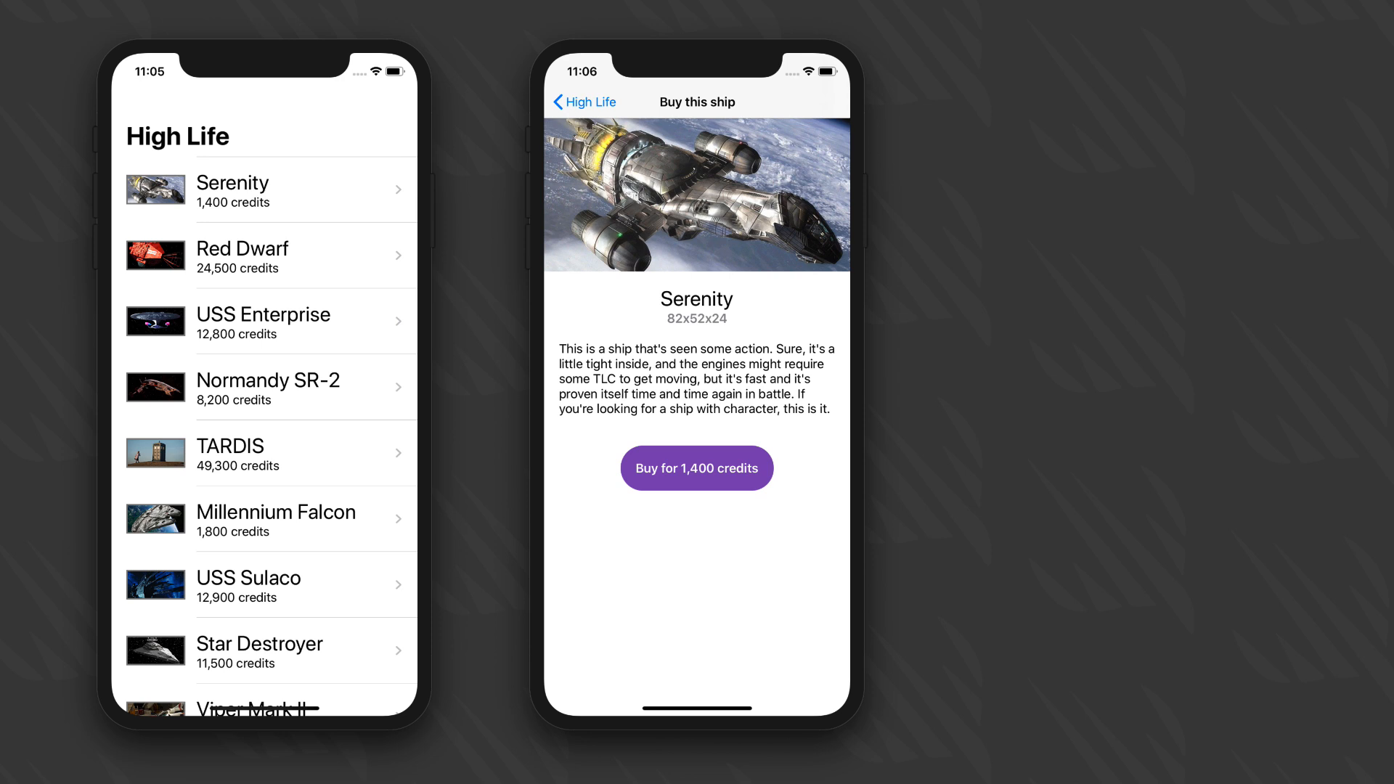
left_click(697, 468)
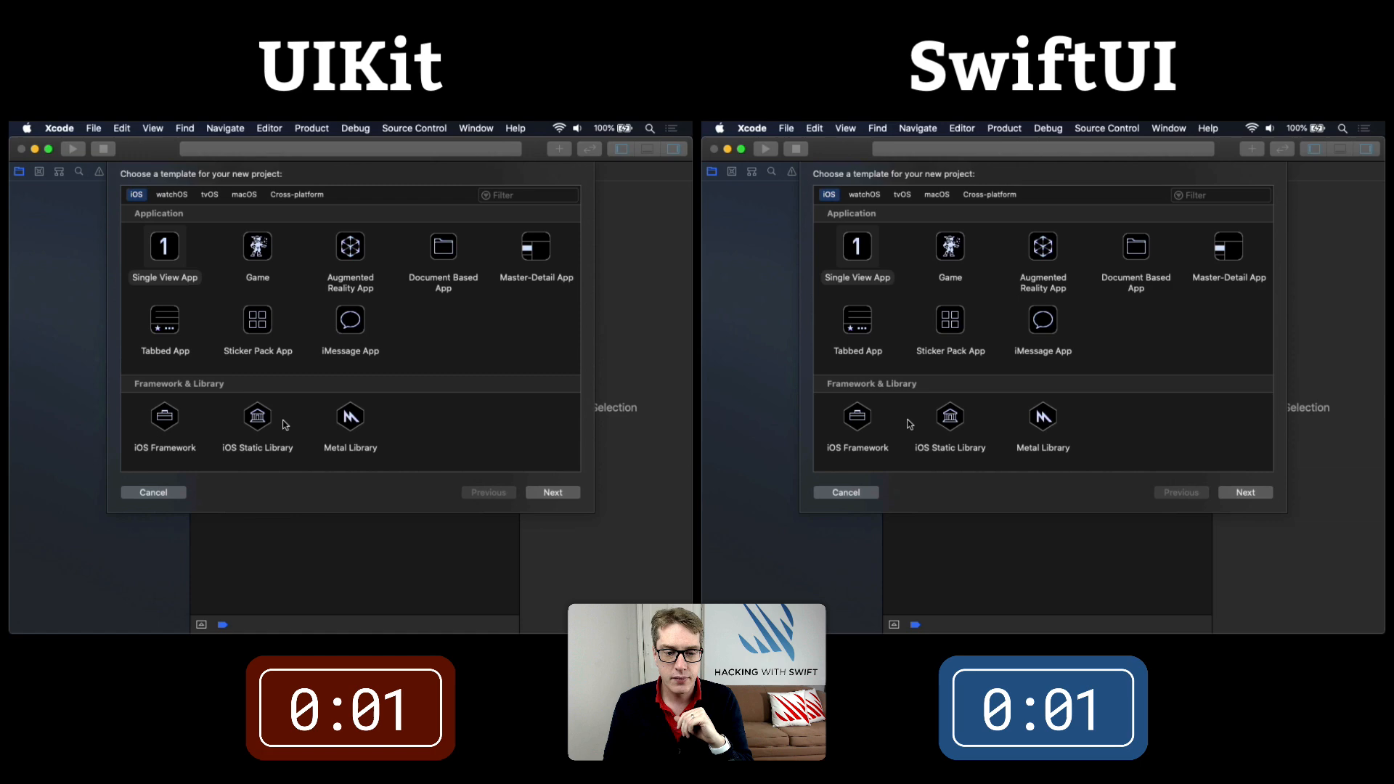
- Choose the Single View App template for the new project
left_click(551, 491)
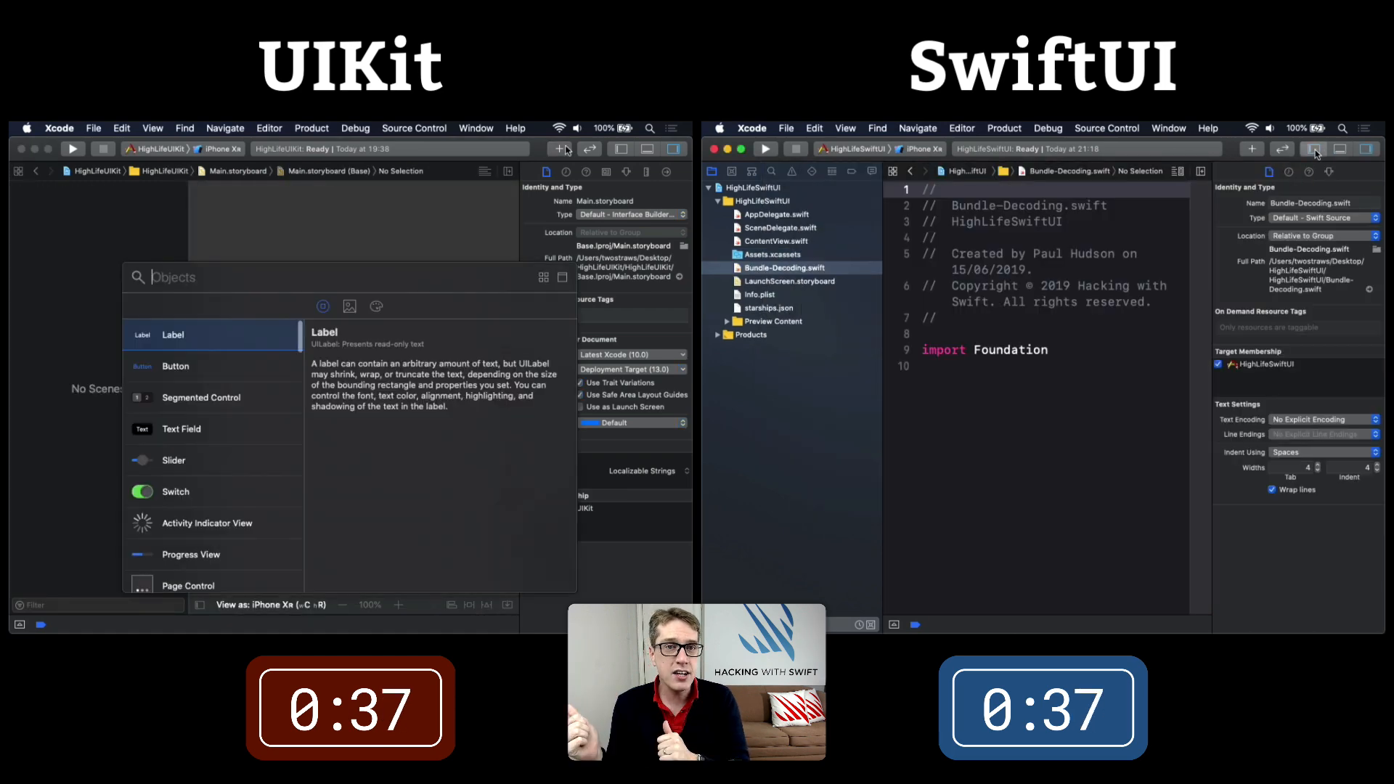
- Write the Bundle decode function signature, its guard and the file URL lookup
type("func")
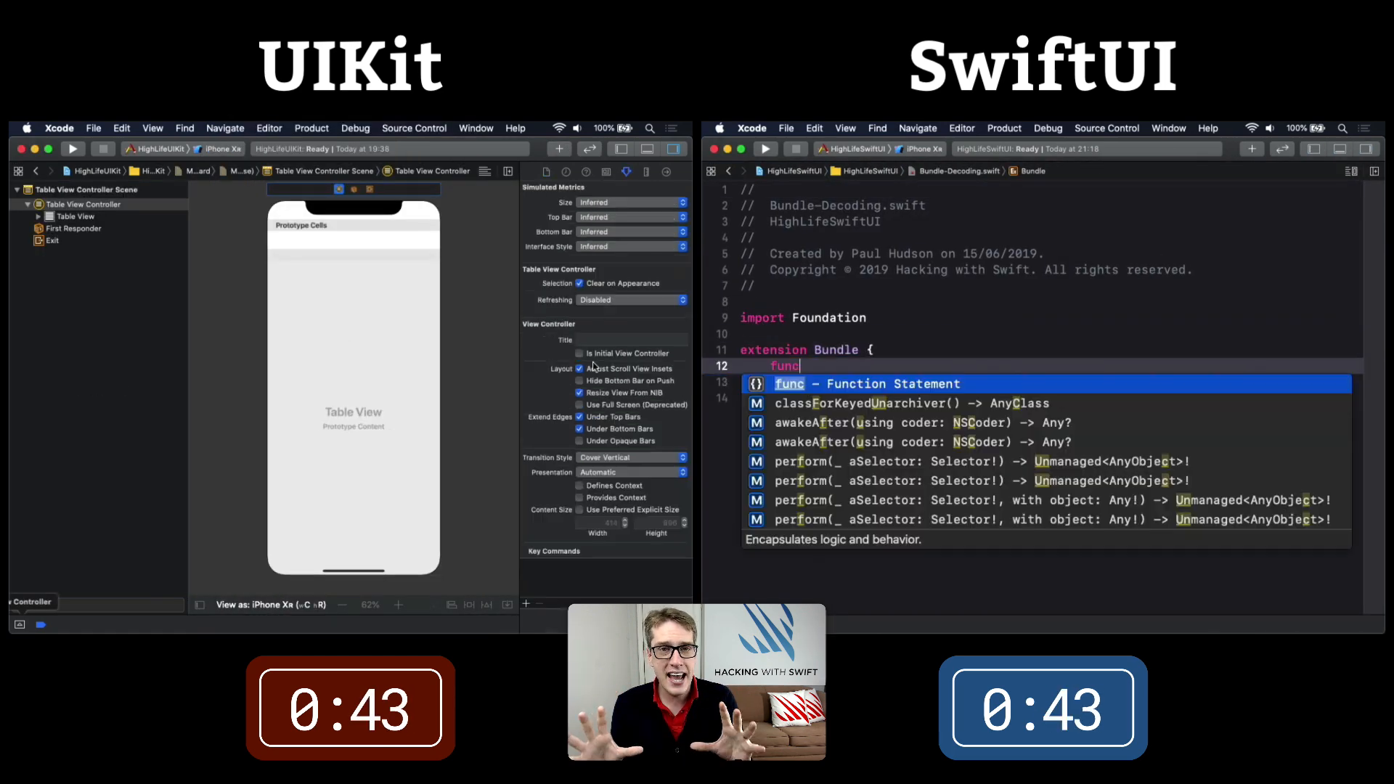
left_click(269, 128)
type("fatalError(\"Failed to create ")
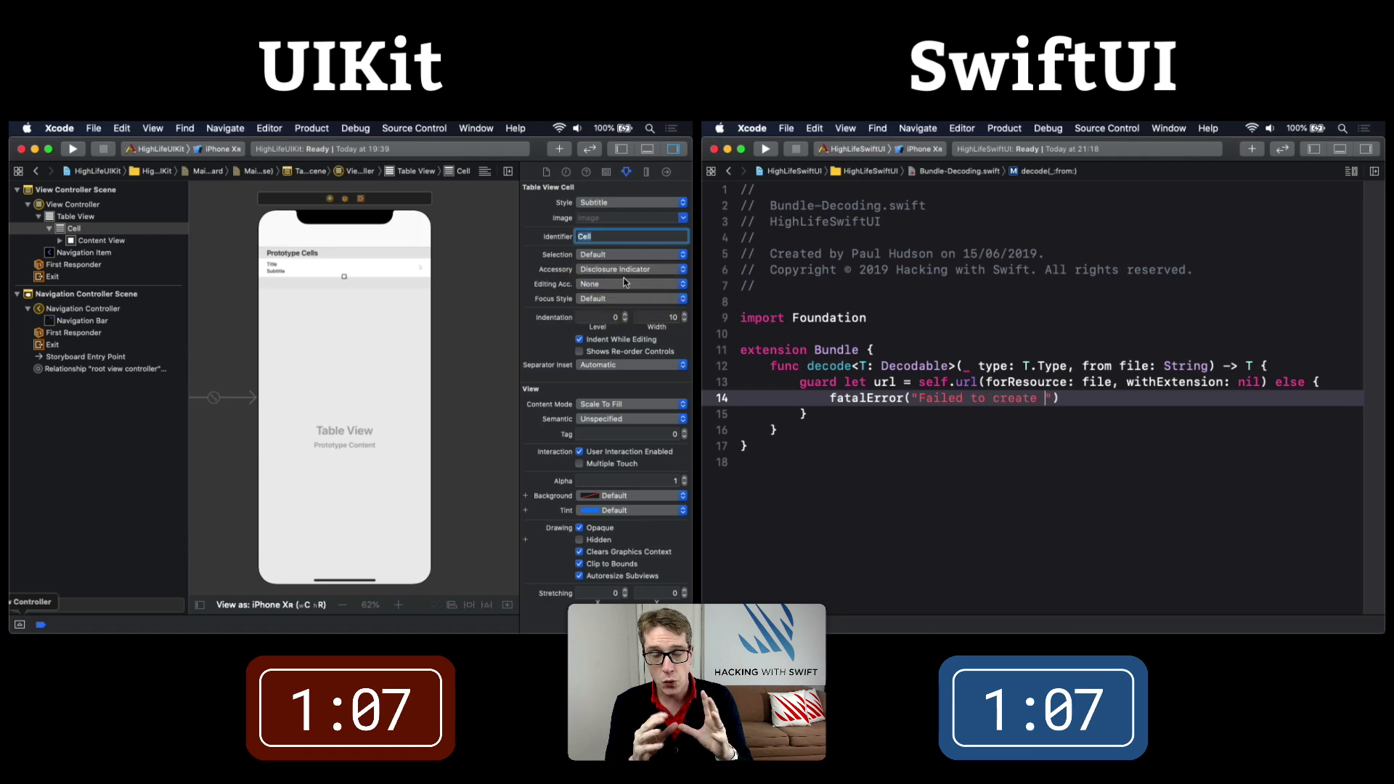
type("guard let loaded = try? decoder.decode(T.self, from: data) else {")
type("func decode<T: Decodable>(_ type: T.Type, from file")
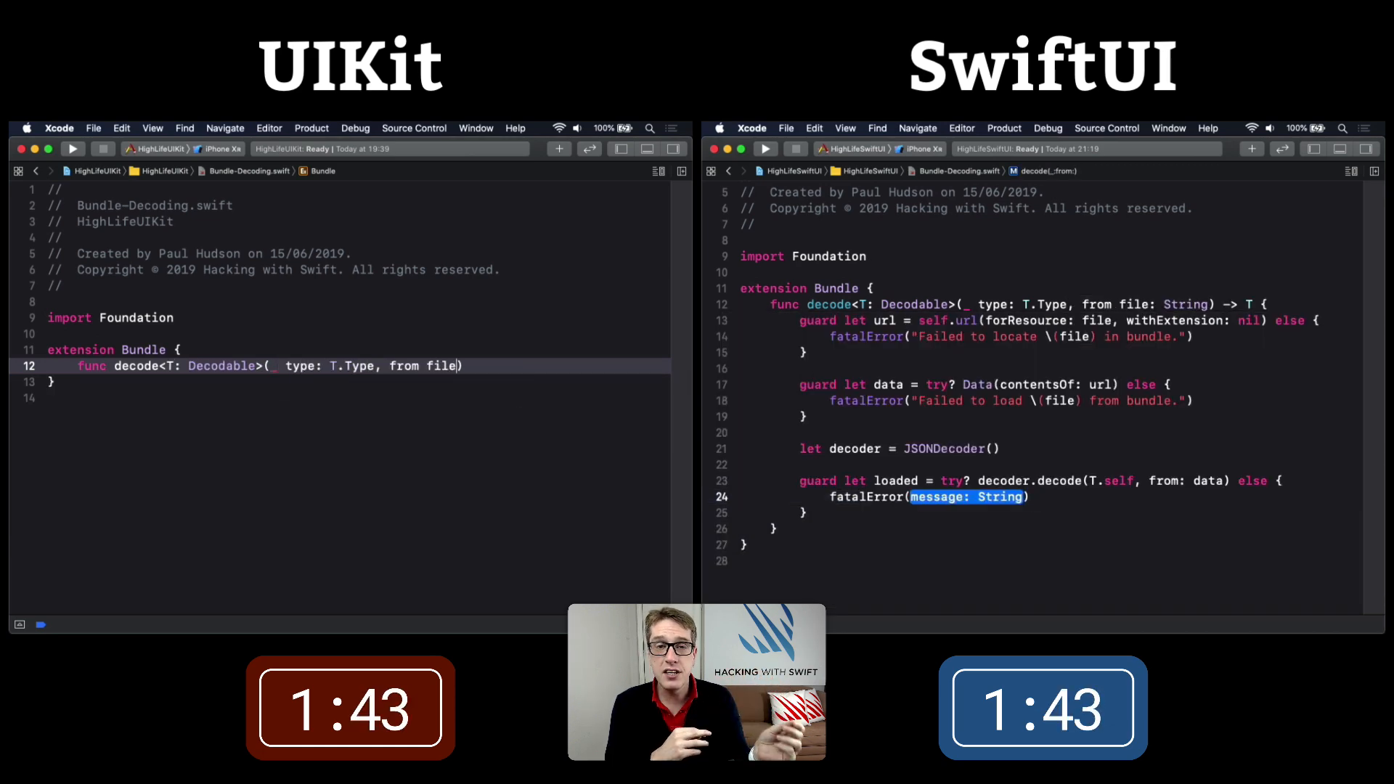
type(".url(forResource: file, withExtension: nil) else {")
type("fatalError(\"Failed to locate \\(file) in bundle.")
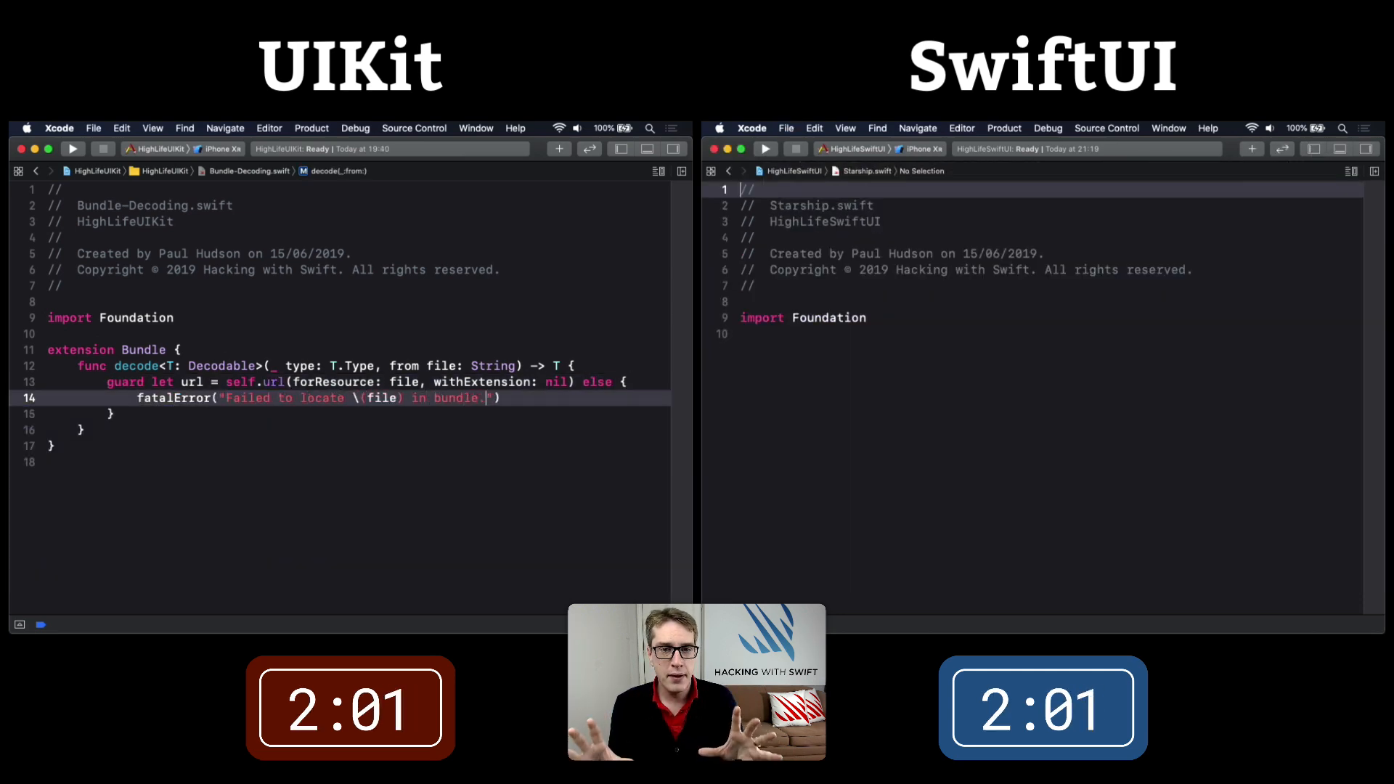
- Load the file's contents with guard let data = try? Data in the decode helper
type("guard let data = try? Data")
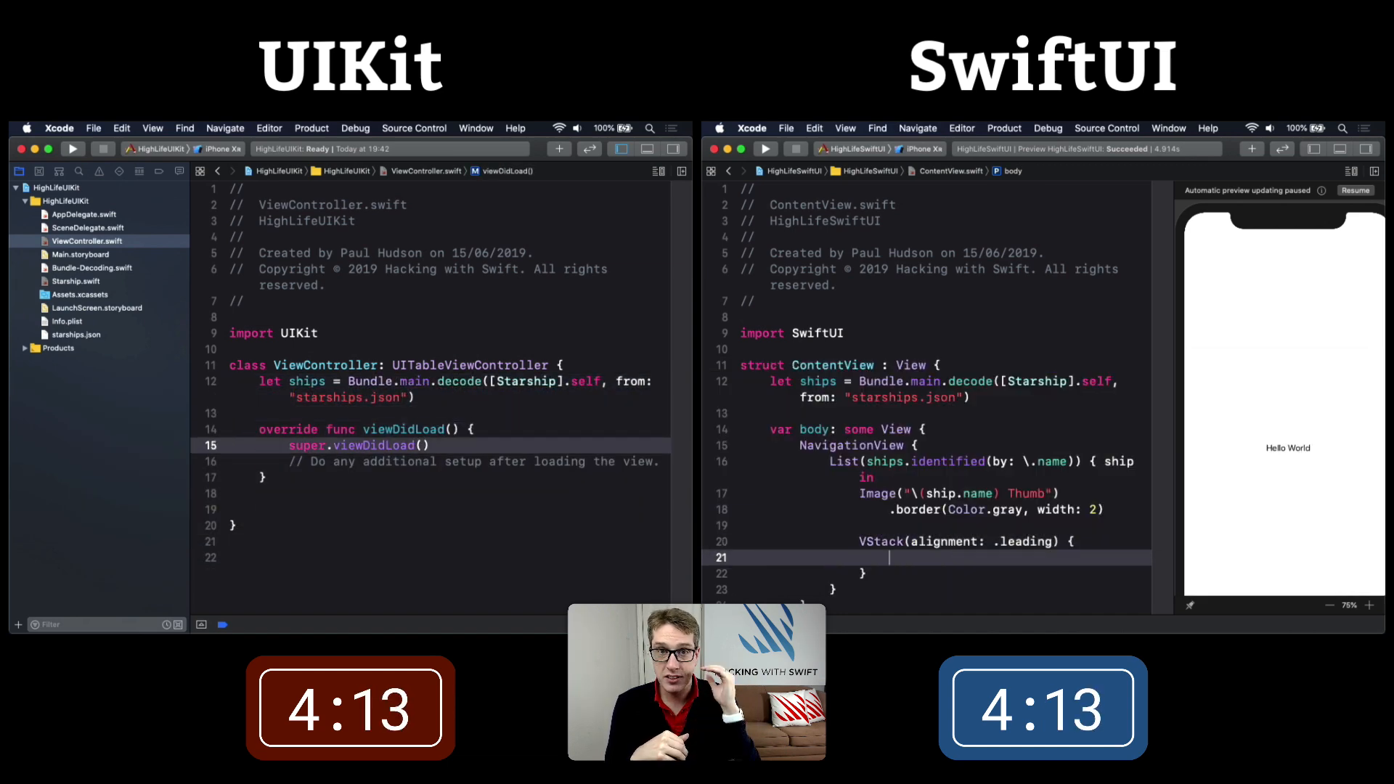
- Enable large navigation titles and fill each row from ships[indexPath.row]
type("navigationController?.navigationBar.prefersLargeTitles = true")
type(".navigationBarTitle(Text(\"High Life")
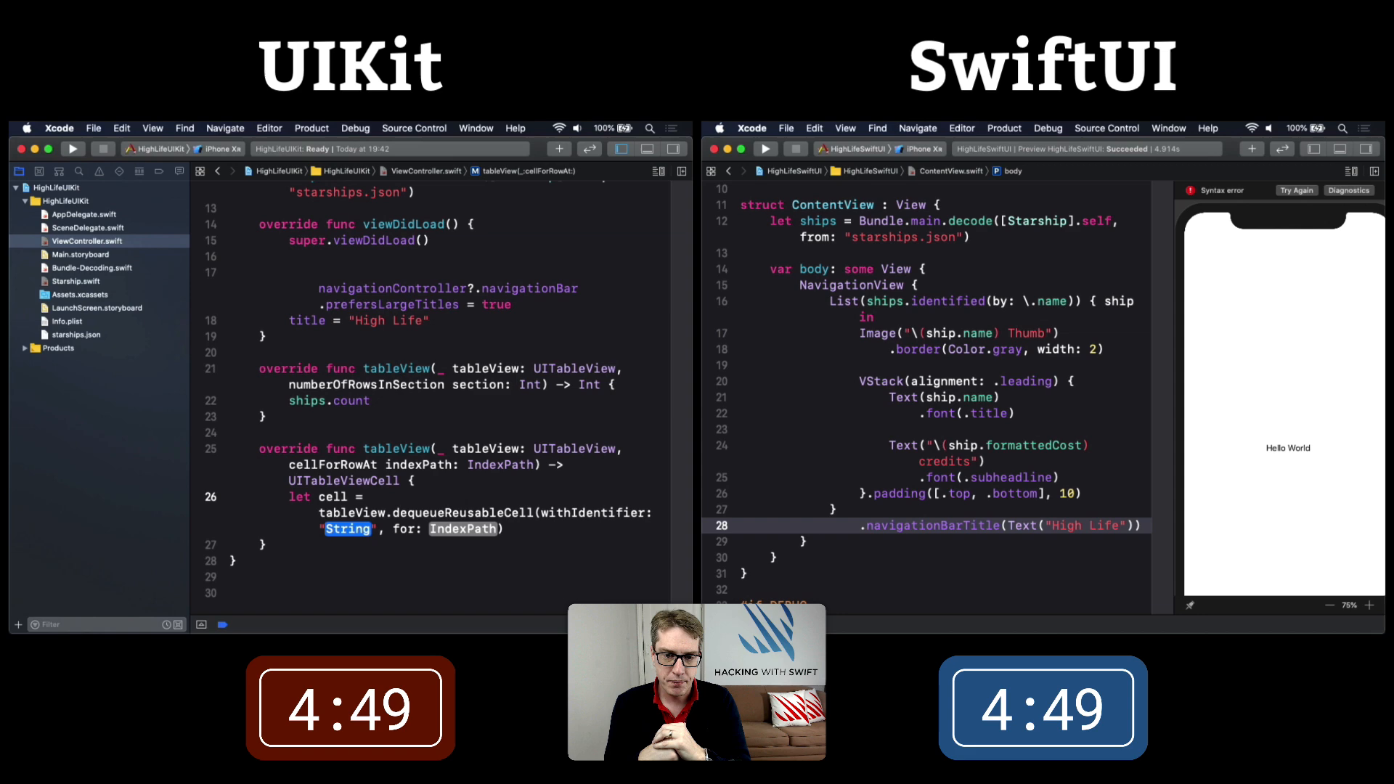
type("let starship = ships[")
type(".lineLimit(nil")
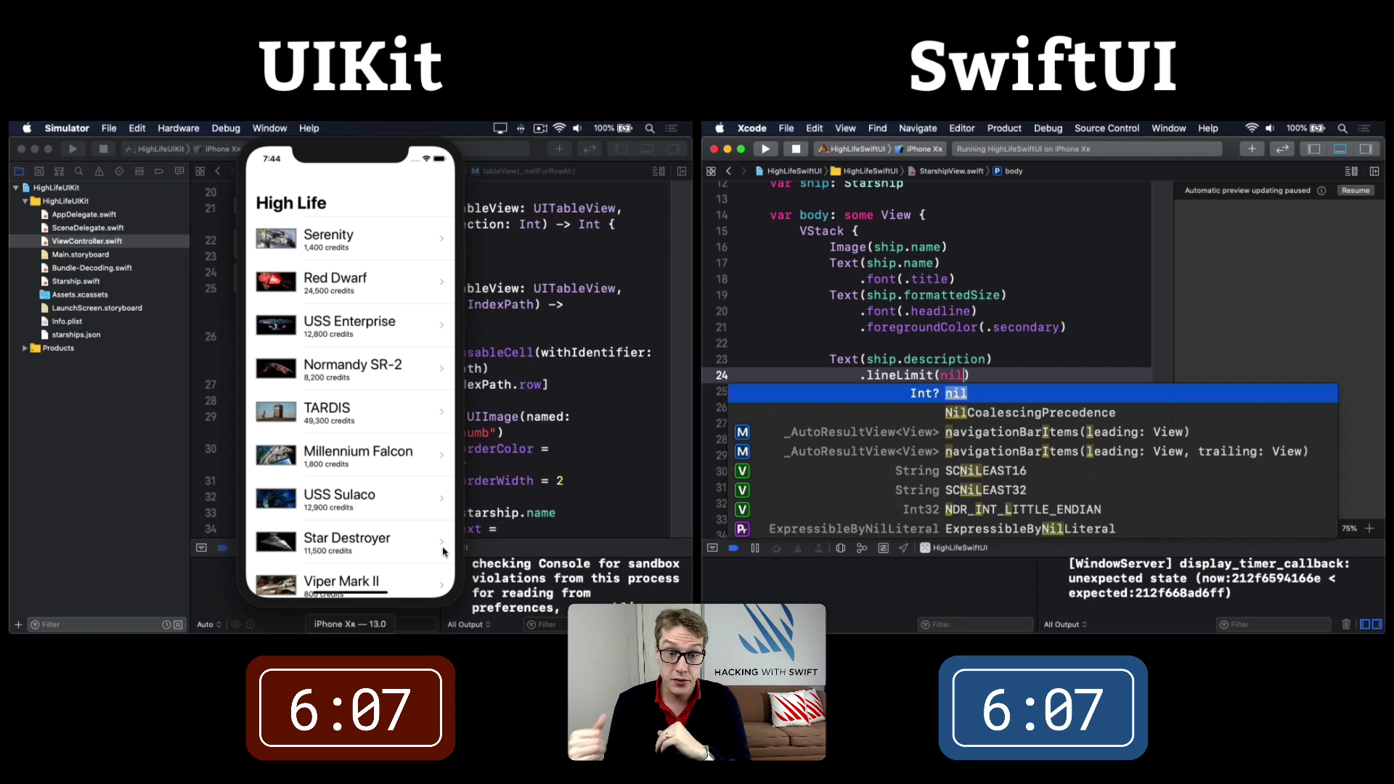
- Add the buy Button to StarshipView
type("Button(action: {")
type(".background(Color(red))")
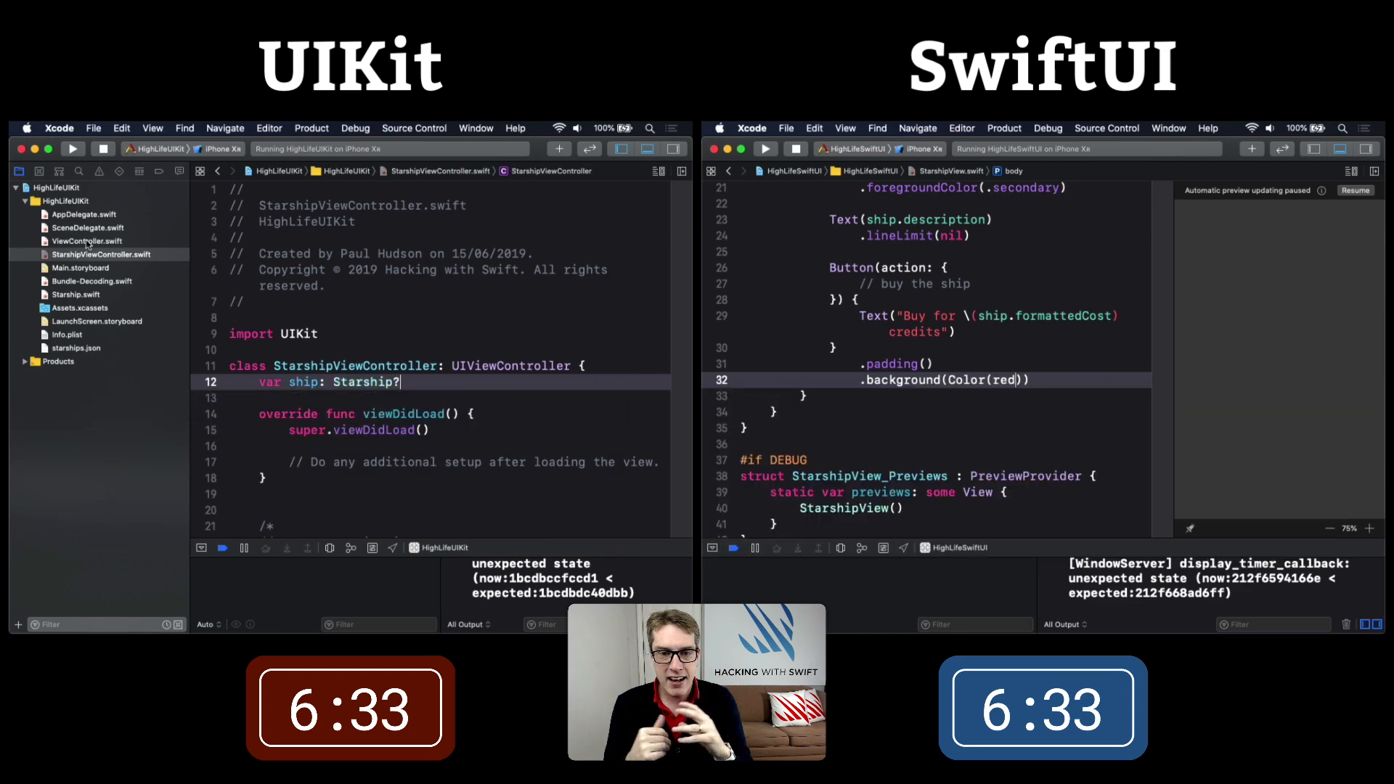
- Edit StarshipViewController to guard for a ship and set the detail title
left_click(88, 241)
type("title = \"Buy a ship")
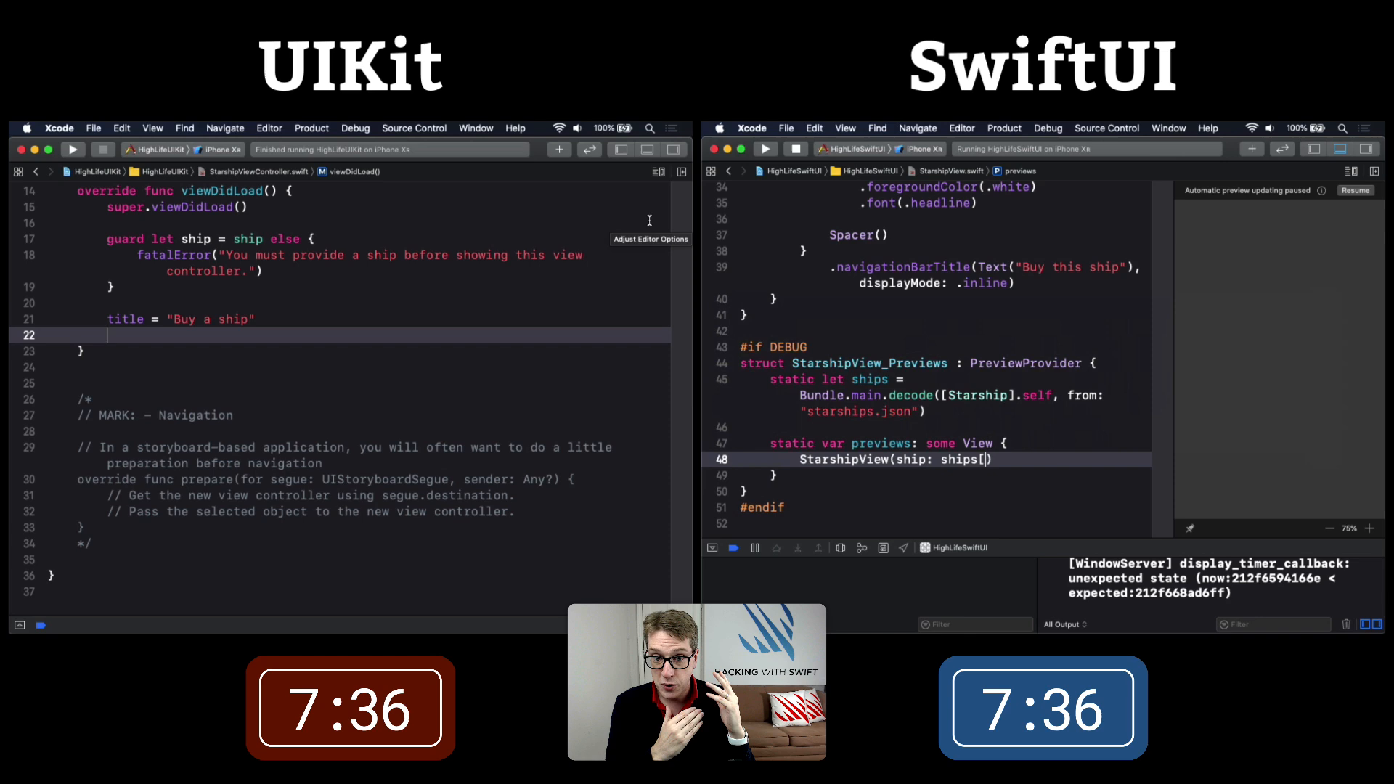
- Turn off large titles on the detail screen, start the UIStackView, and set showingBoughtAlert on purchase
type("navigationItem.largeTitleDisplayMode = .never")
type("let stackView =")
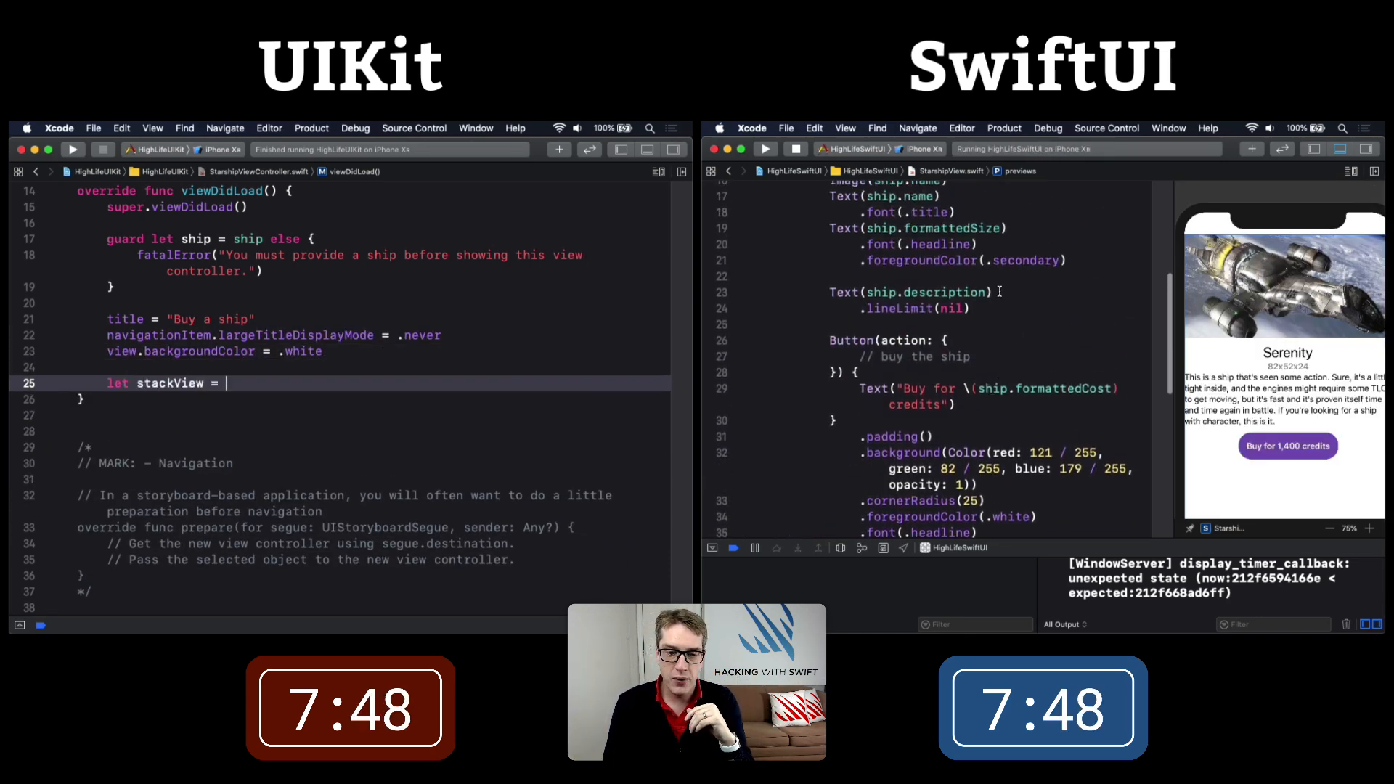
type("UIStackView(")
type("stackView.trailingAnchor.constraint(equalTo: vi")
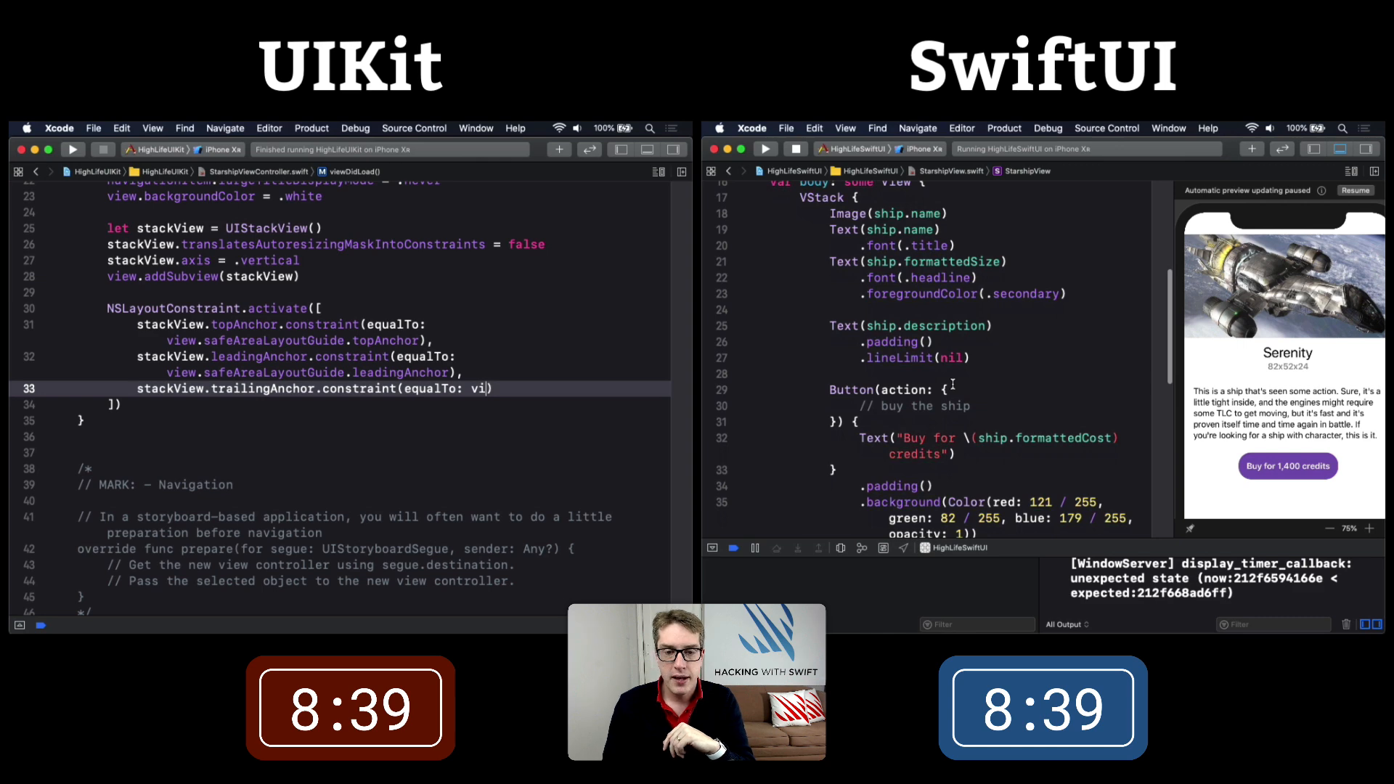
type("self.showingBoughtAlert = true")
type("let image = UIImageView(")
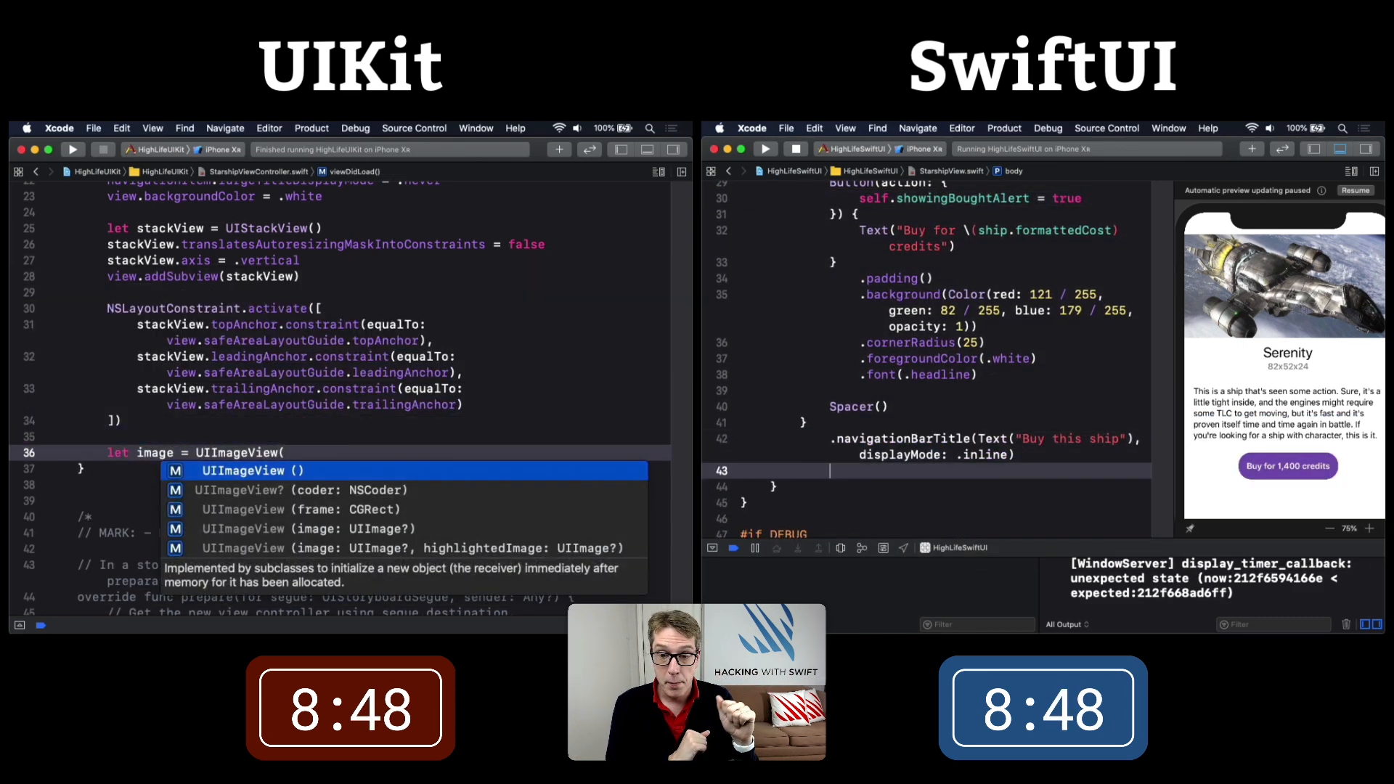
- Set showingBoughtAlert in the buy action and give the name label a UIFont
type("ship.name))")
type("size.font")
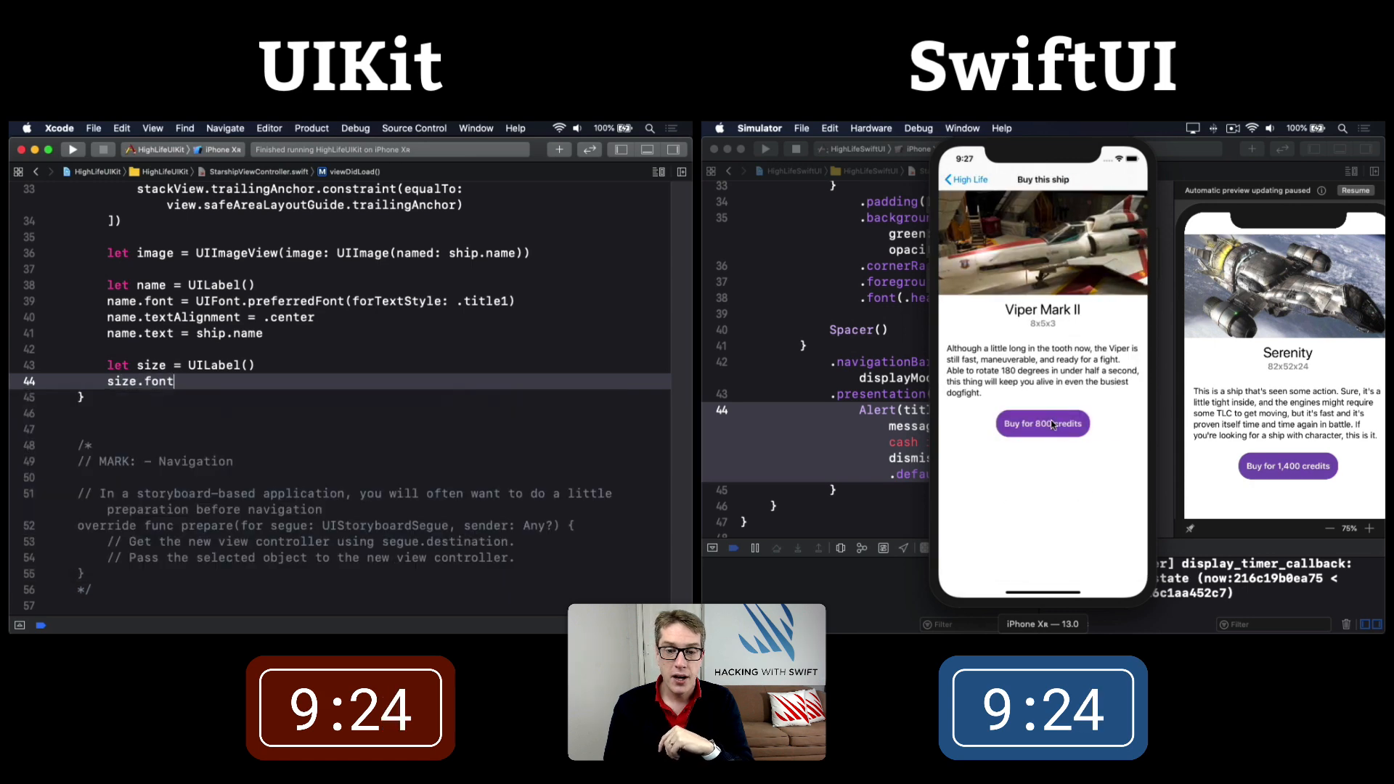
type("= UIFont.preferredFont(forTextStyle: .headline")
type("description.numberOfLines =")
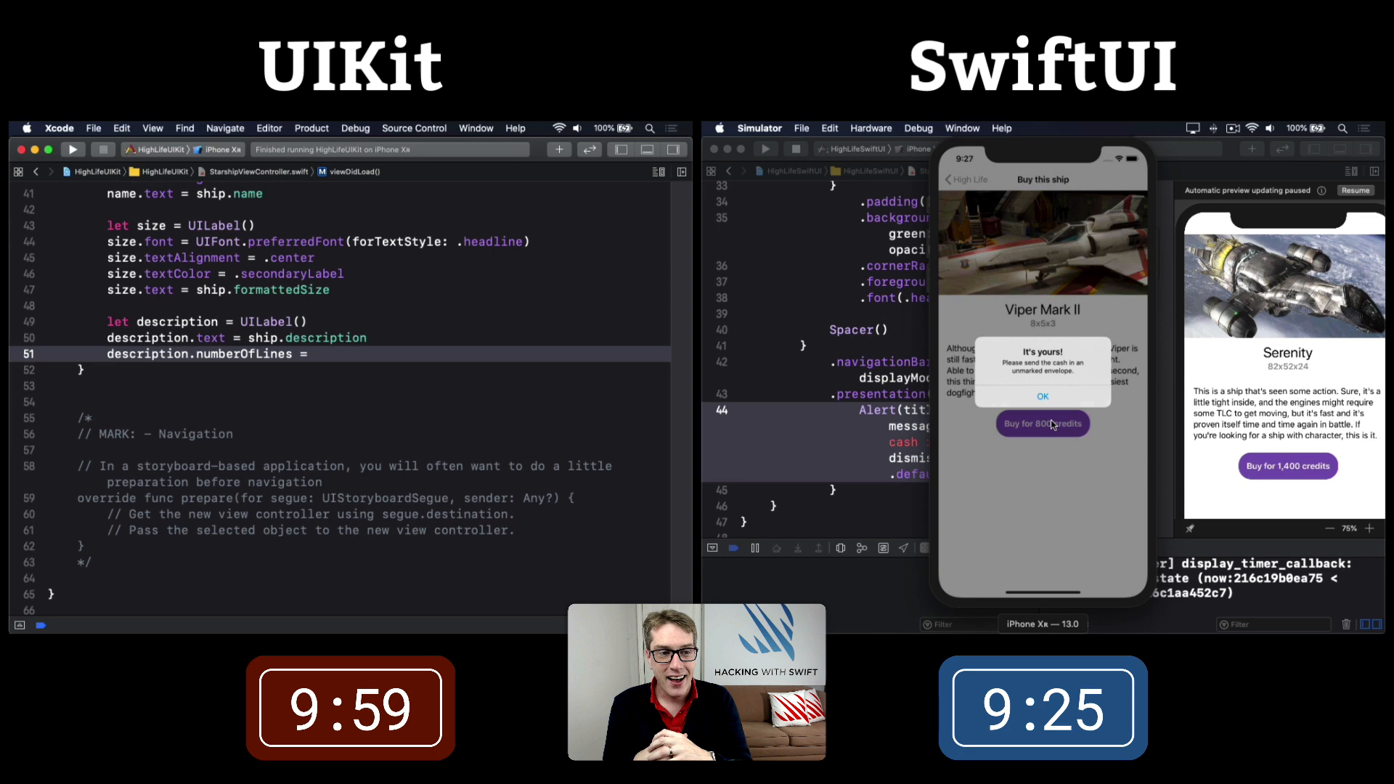
- Create the buy UIButton with a 121/82/179 background colour
type("let buy = UIButton(type: .custom")
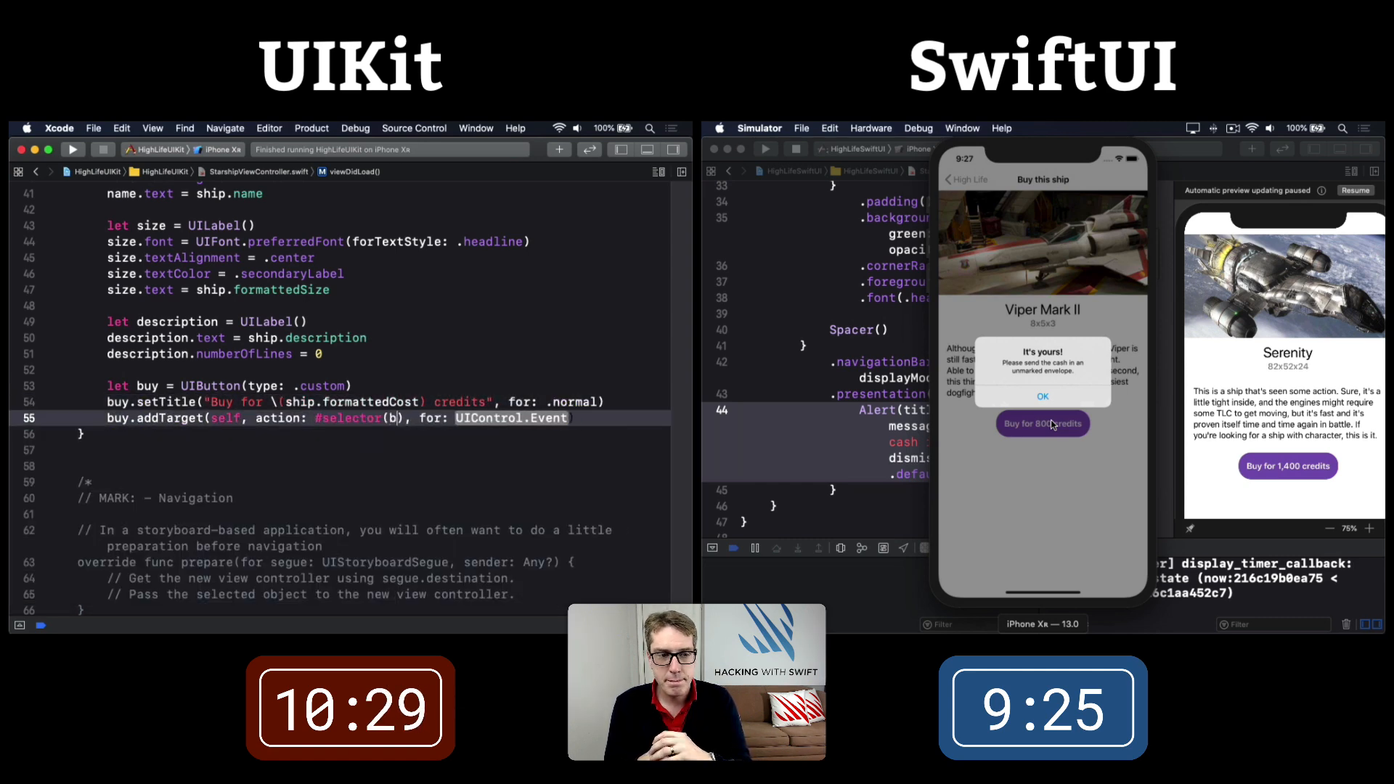
type("buy.back")
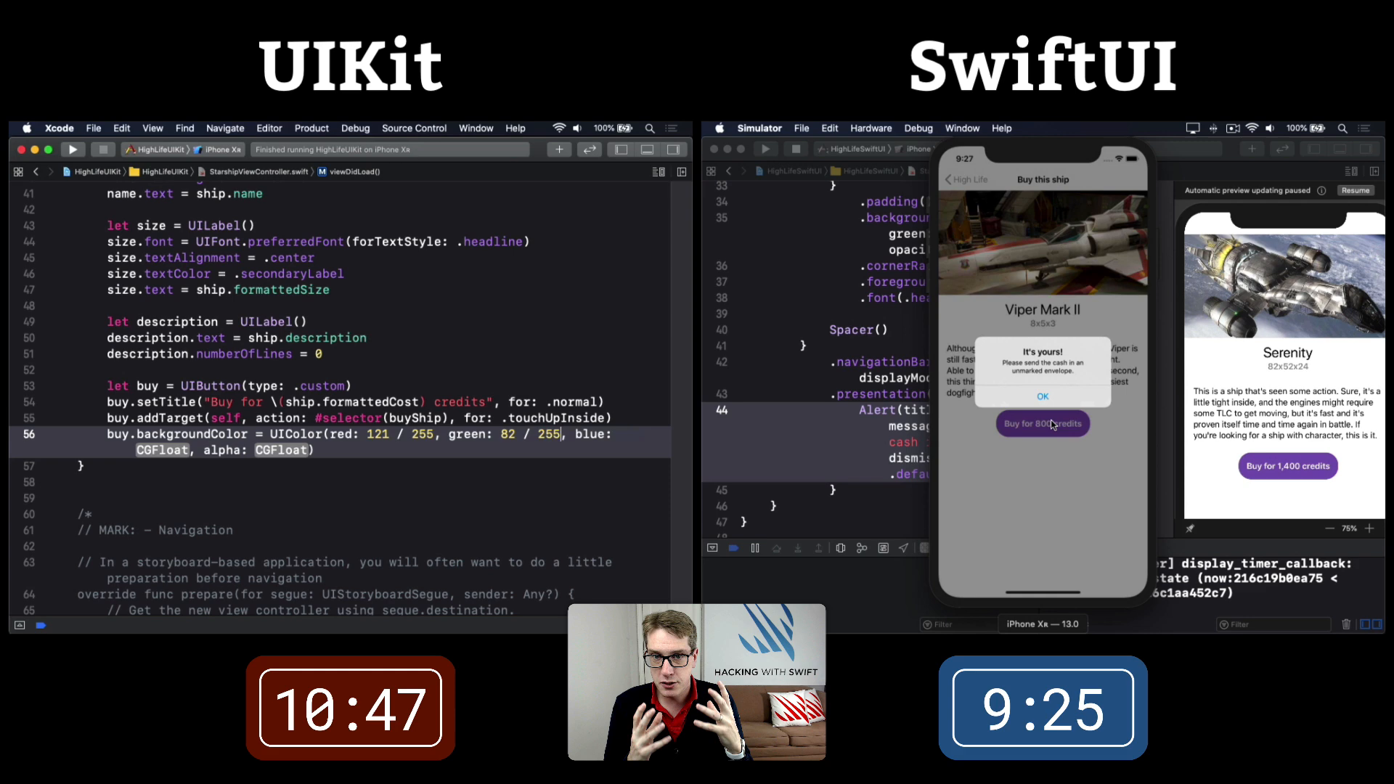
type("179 / 255, alpha: 1)")
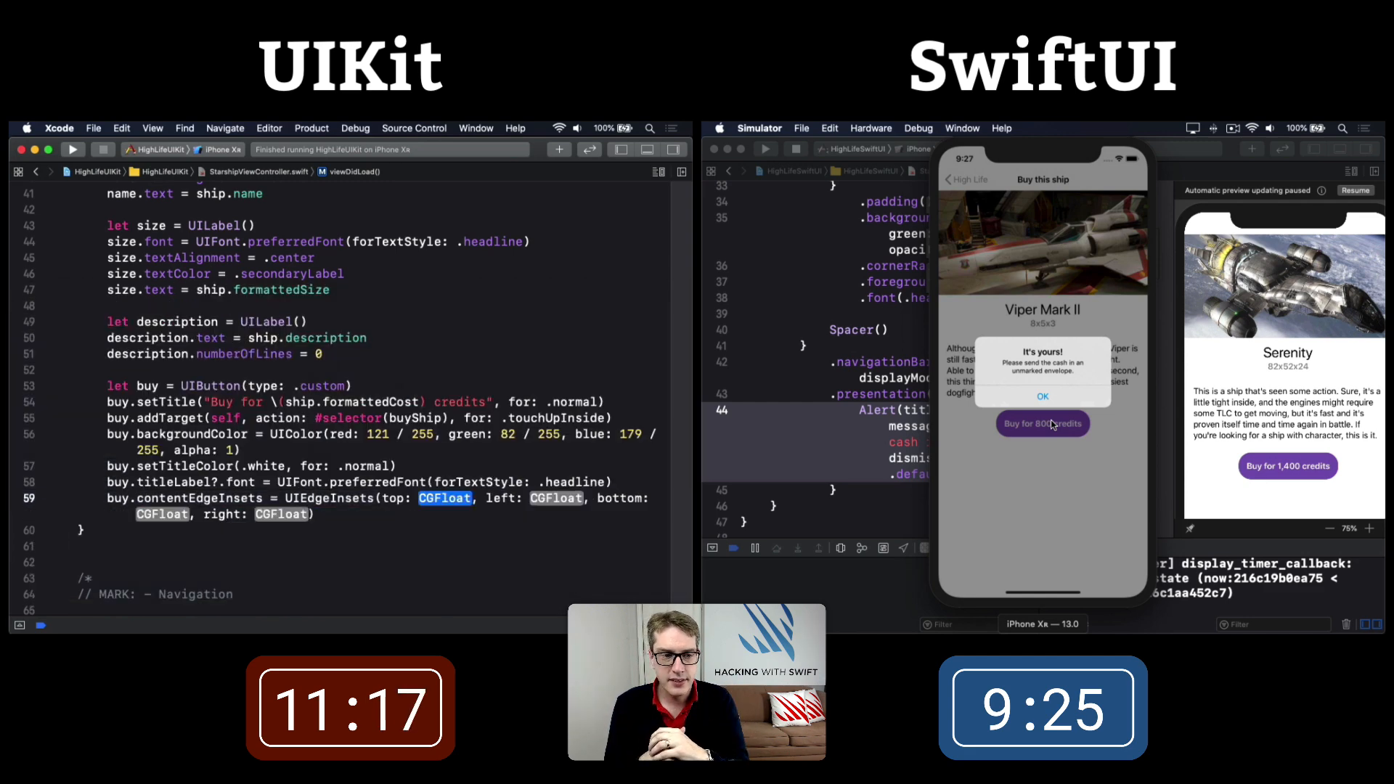
- Round the button's corners to radius 30 and add the image to the stack view
type("buy.layer")
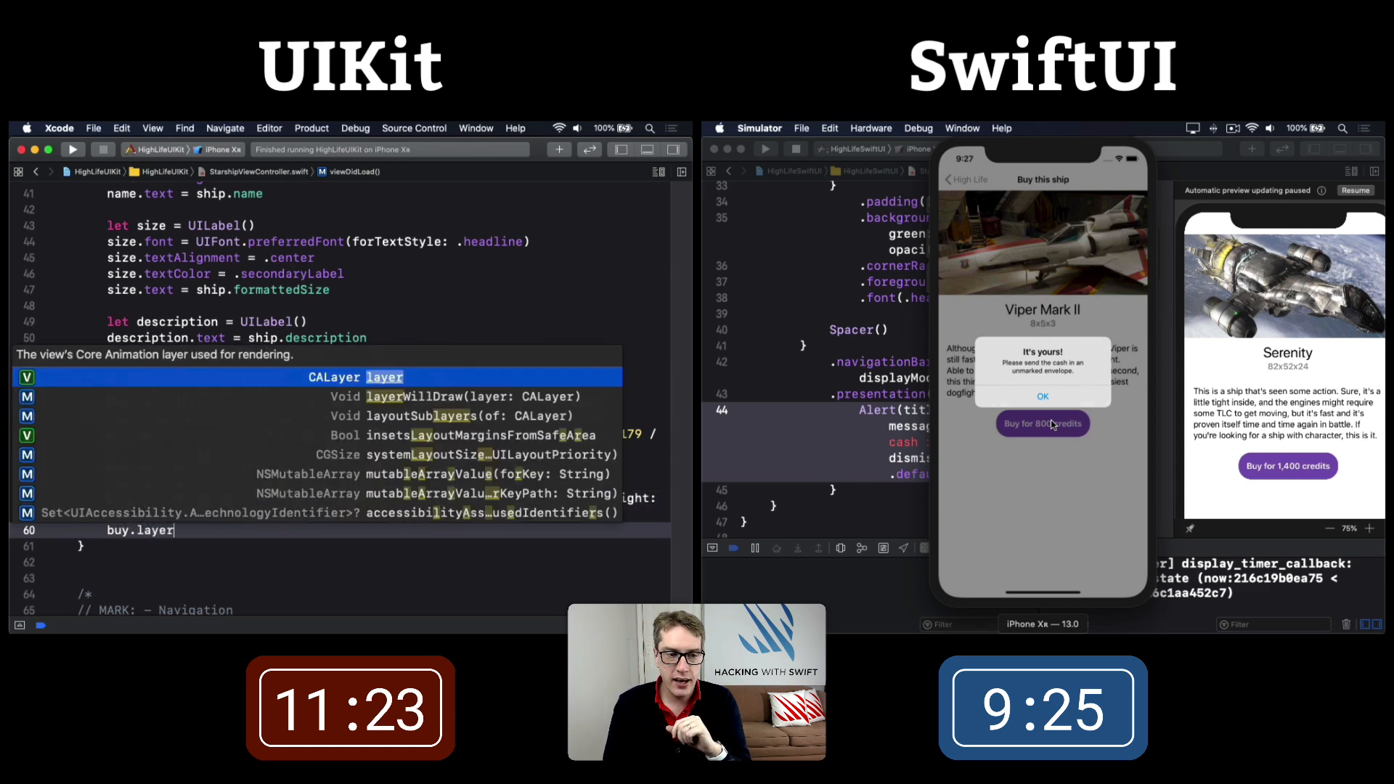
type("cornerRadius = 30")
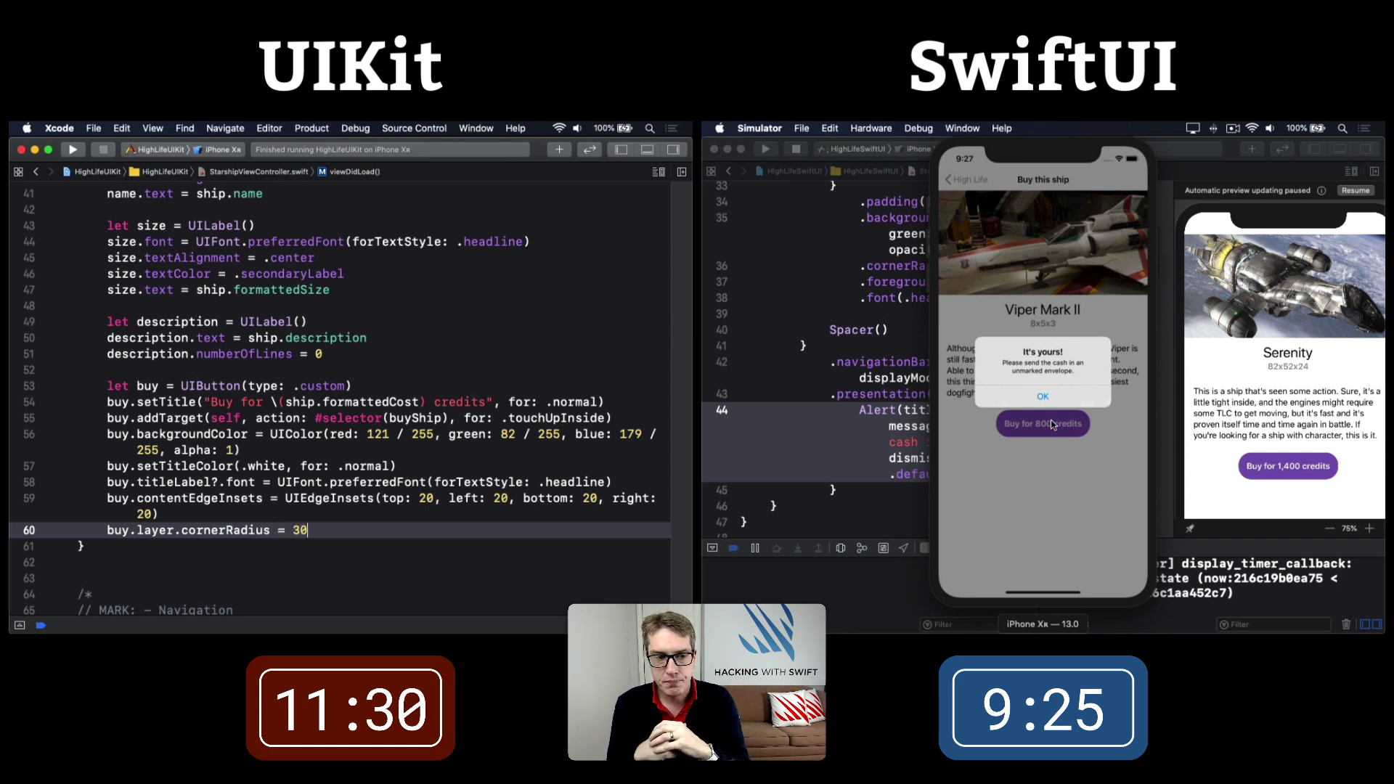
type("stackView.addArrangedSubview(image)")
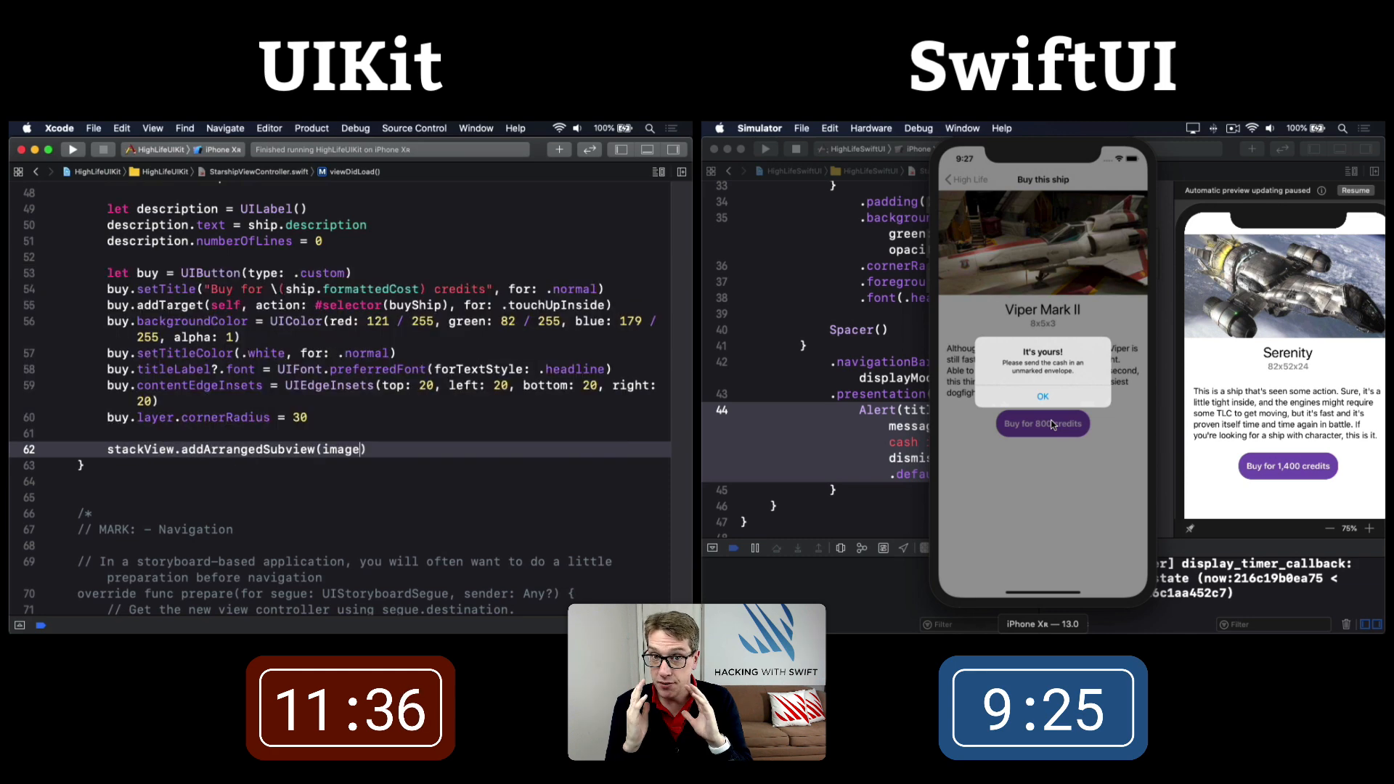
- Add the name and other views to the stack, set 20-point spacing after the image, and begin buyShip()
type("stackView.addArrangedSubview(name)")
type("stackView.addArrangedSubview(buy")
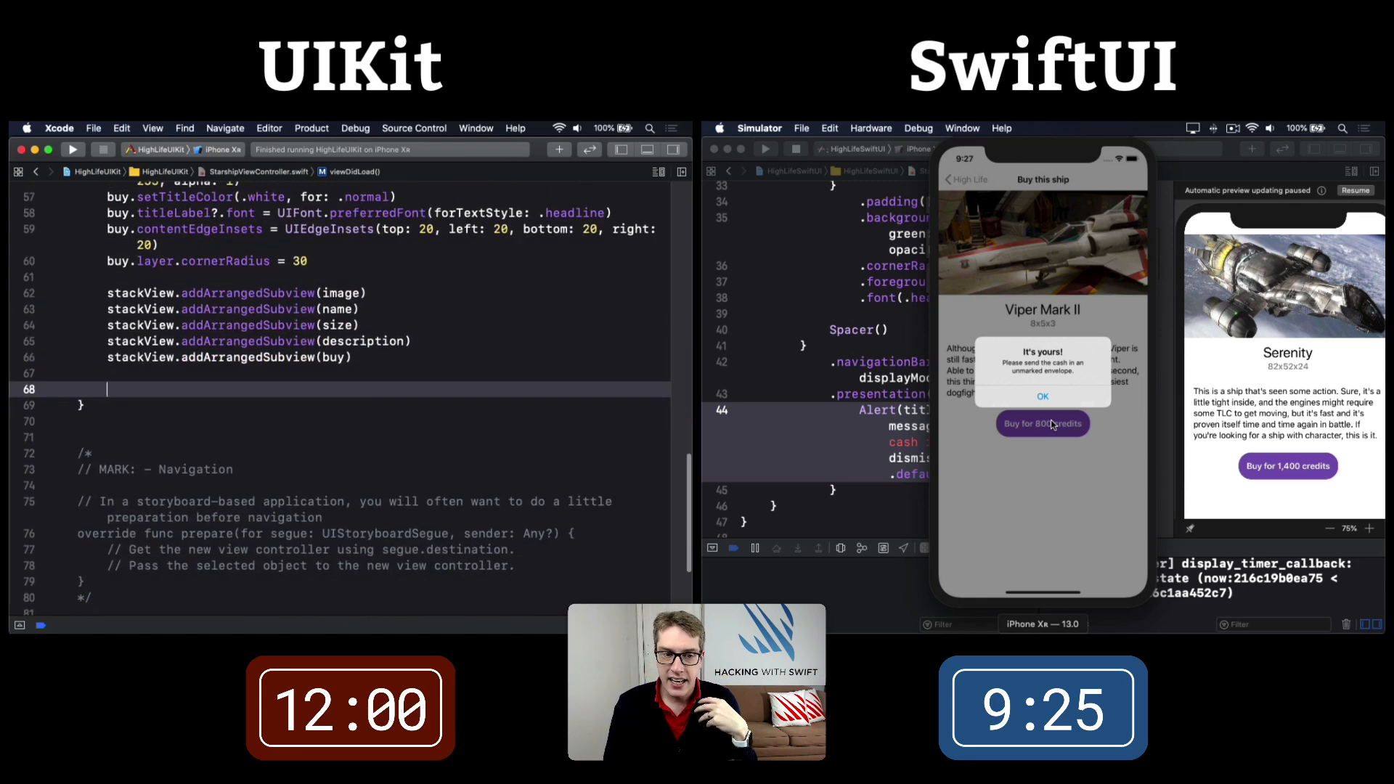
type("stackView.setCustomSpacing(20, after: image)")
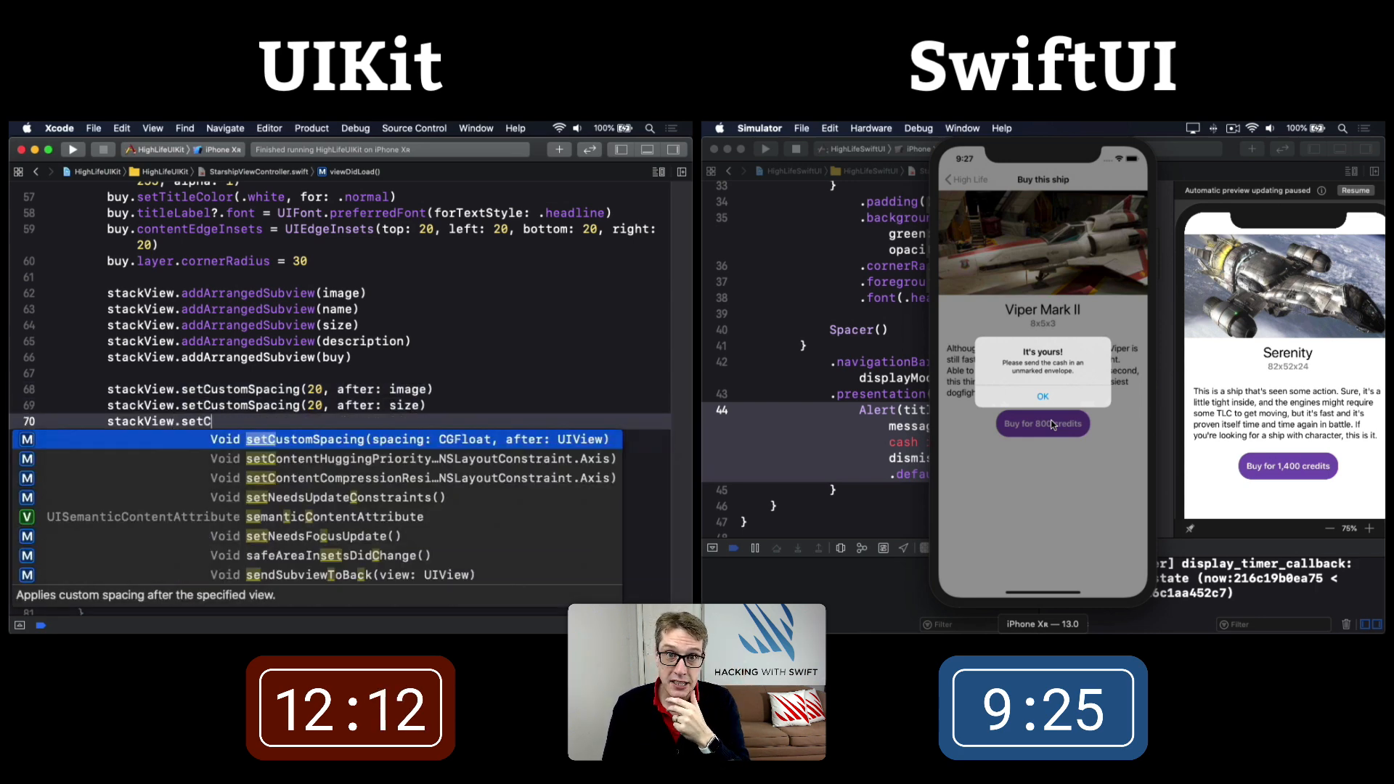
type("@objc func buyShip()")
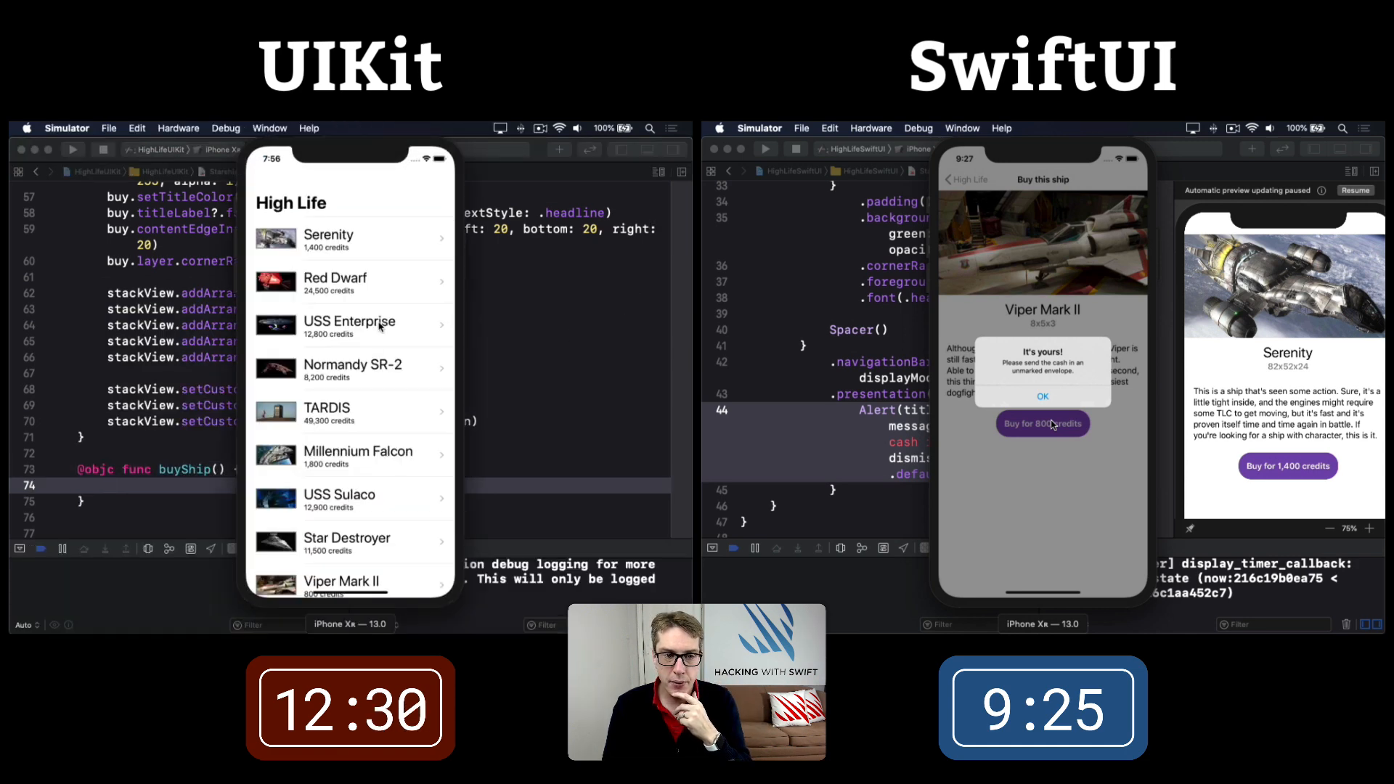
- Open a ship's detail screen in the Simulator to check its layout
left_click(349, 238)
type("description.")
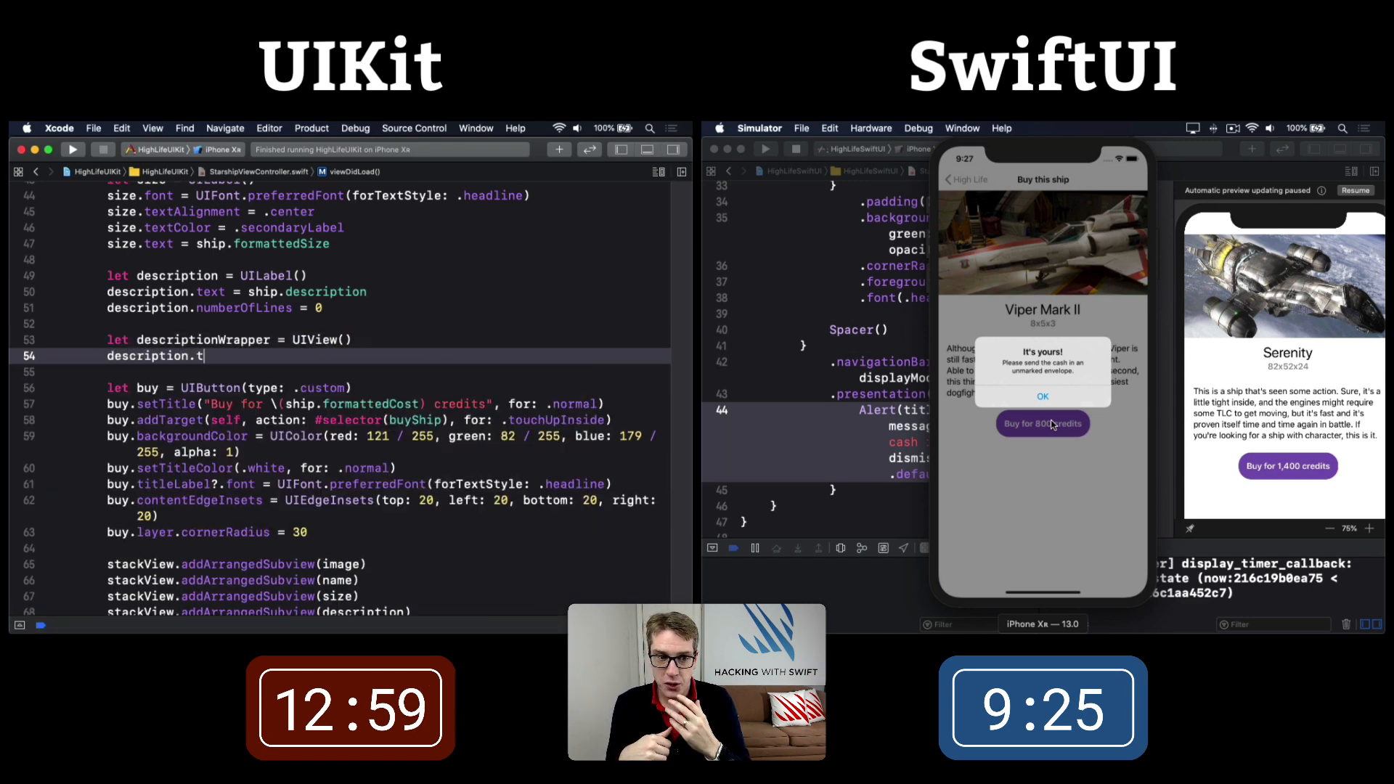
- Pin the description label to its wrapper's top and bottom, with 20-point leading and trailing insets
type("translatesAutoresizingMaskIntoConstraints = false")
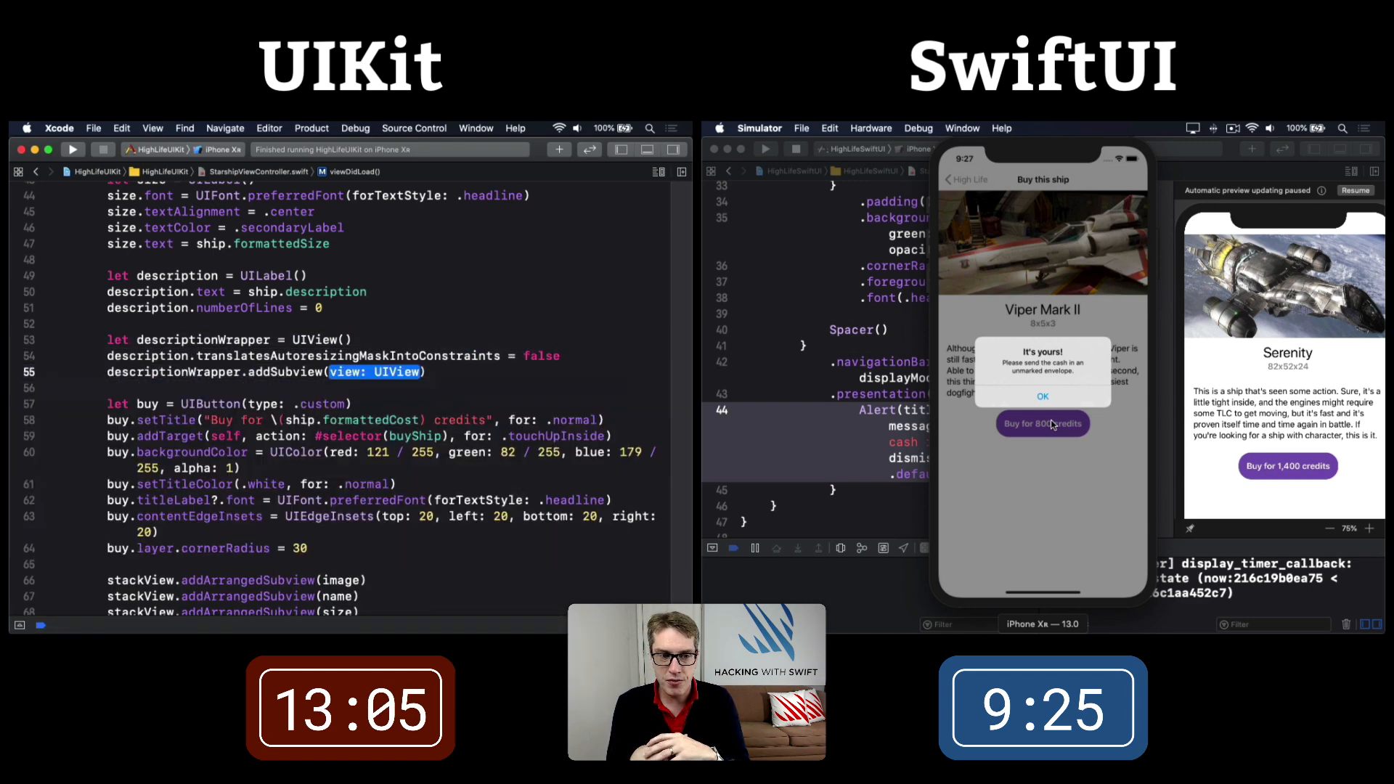
type("NSLayoutConstraint.activate([")
type("description.topAnchor.constraint(equalTo: ")
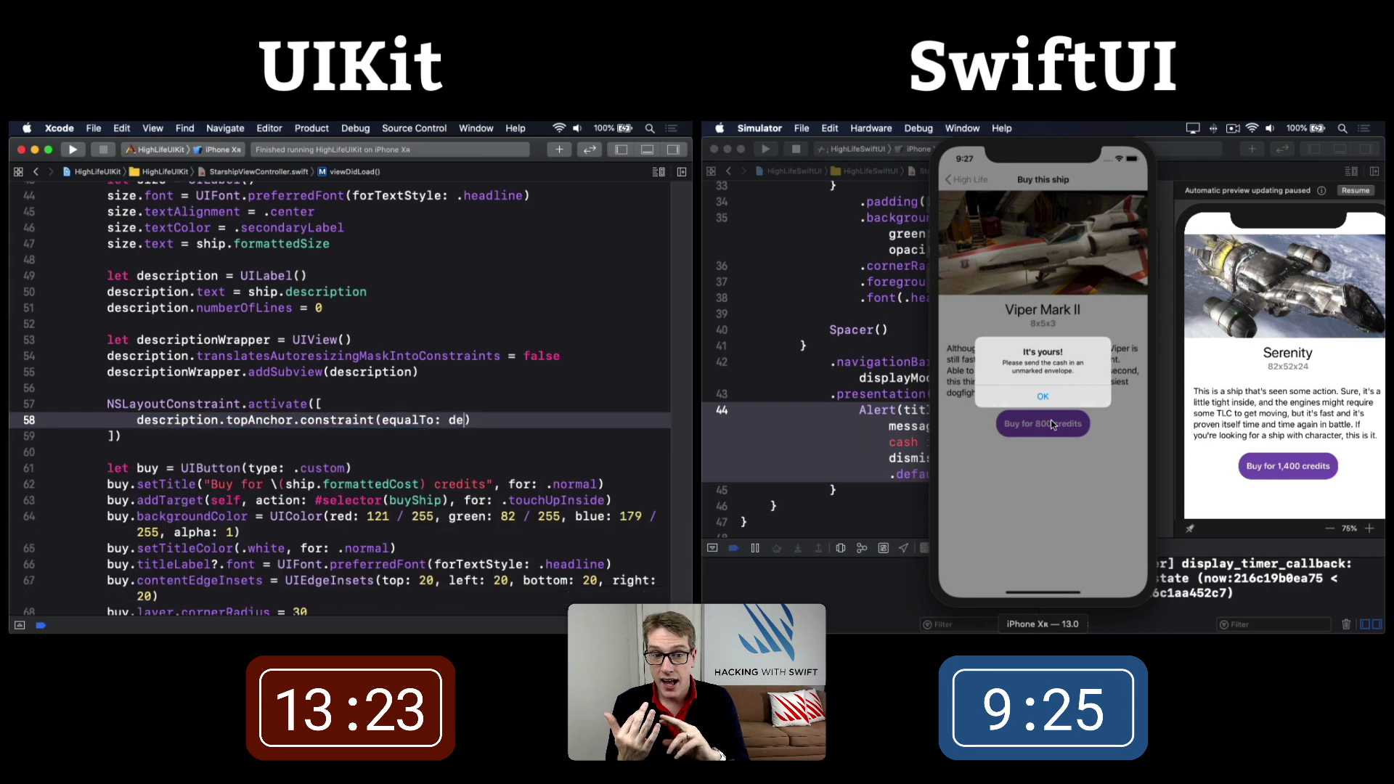
type("descriptionWrapper")
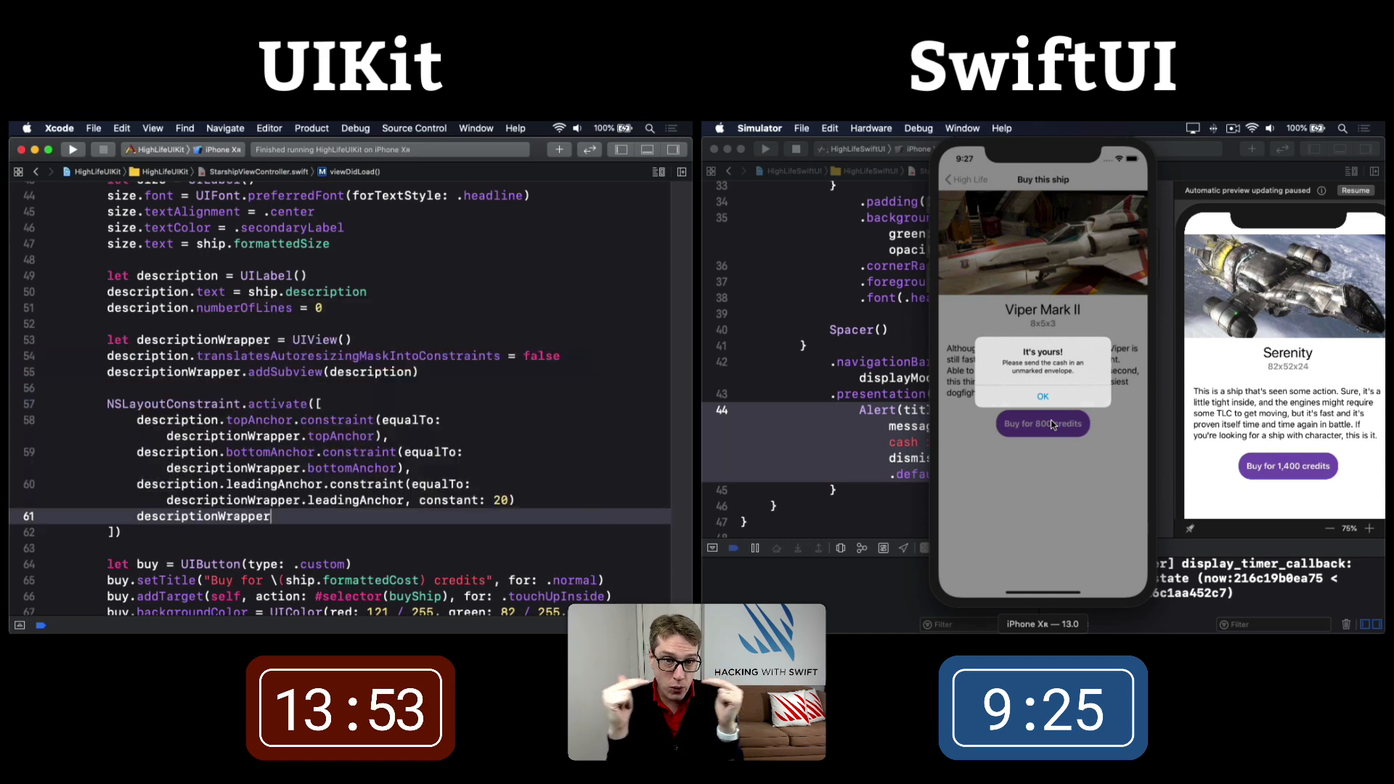
type("description.trailingAnchor.constraint(equalTo:")
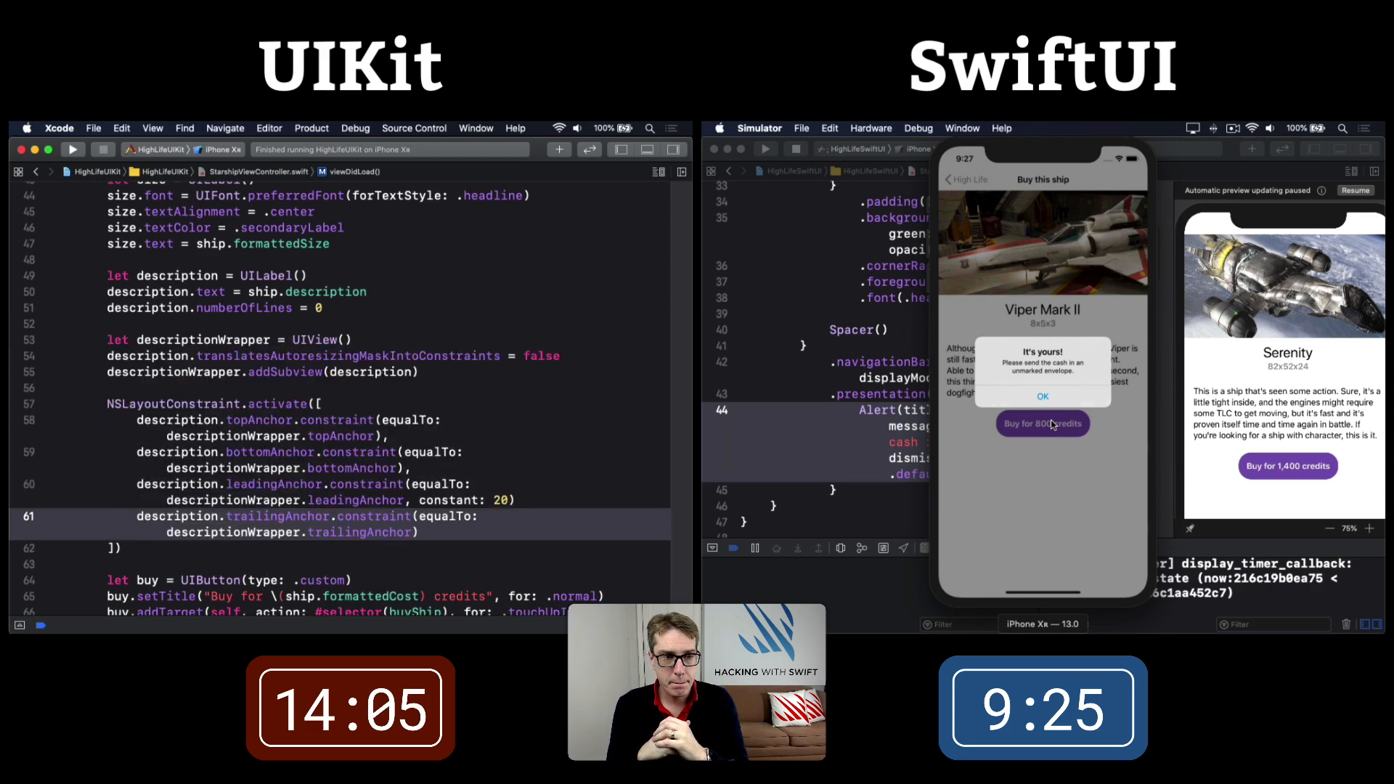
type(", constant: -20")
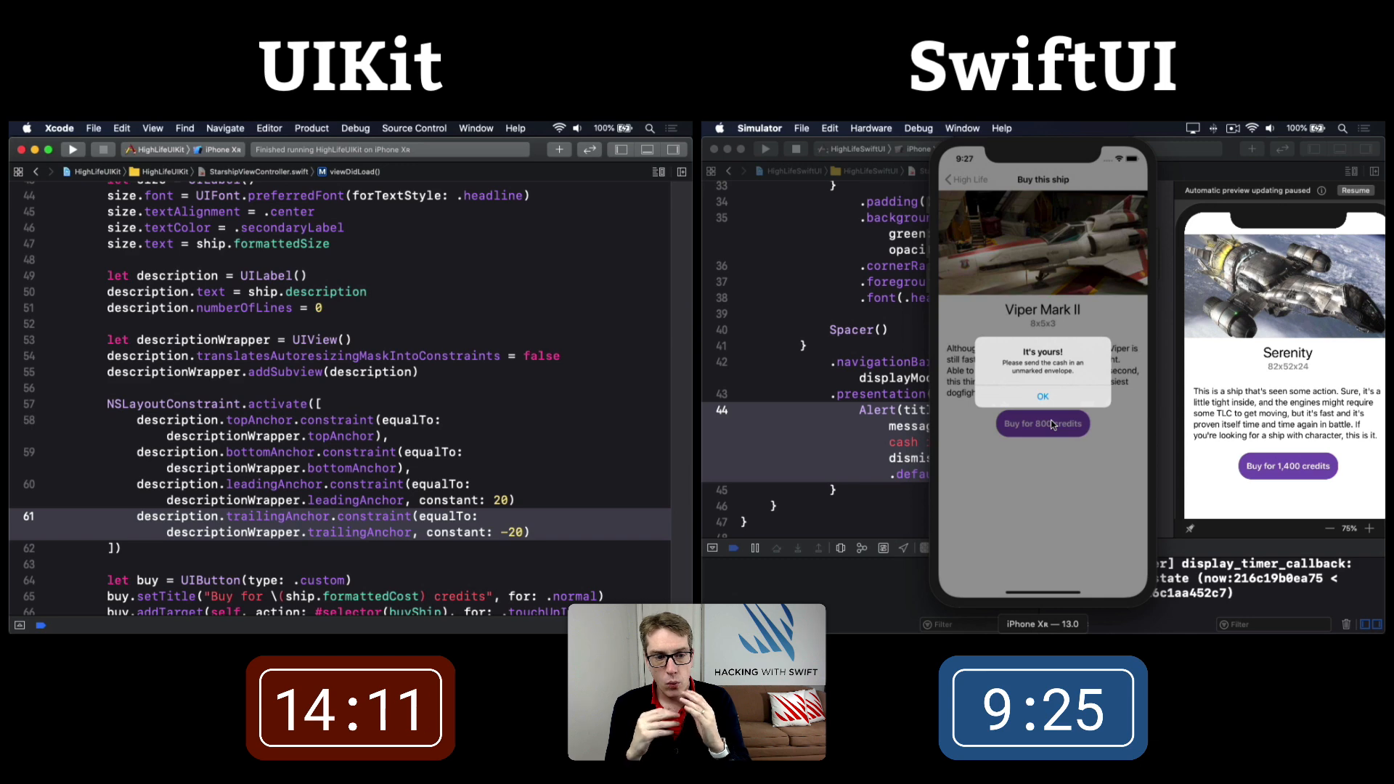
scroll("down", 3)
type("buy.layer.cornerRadius = 30")
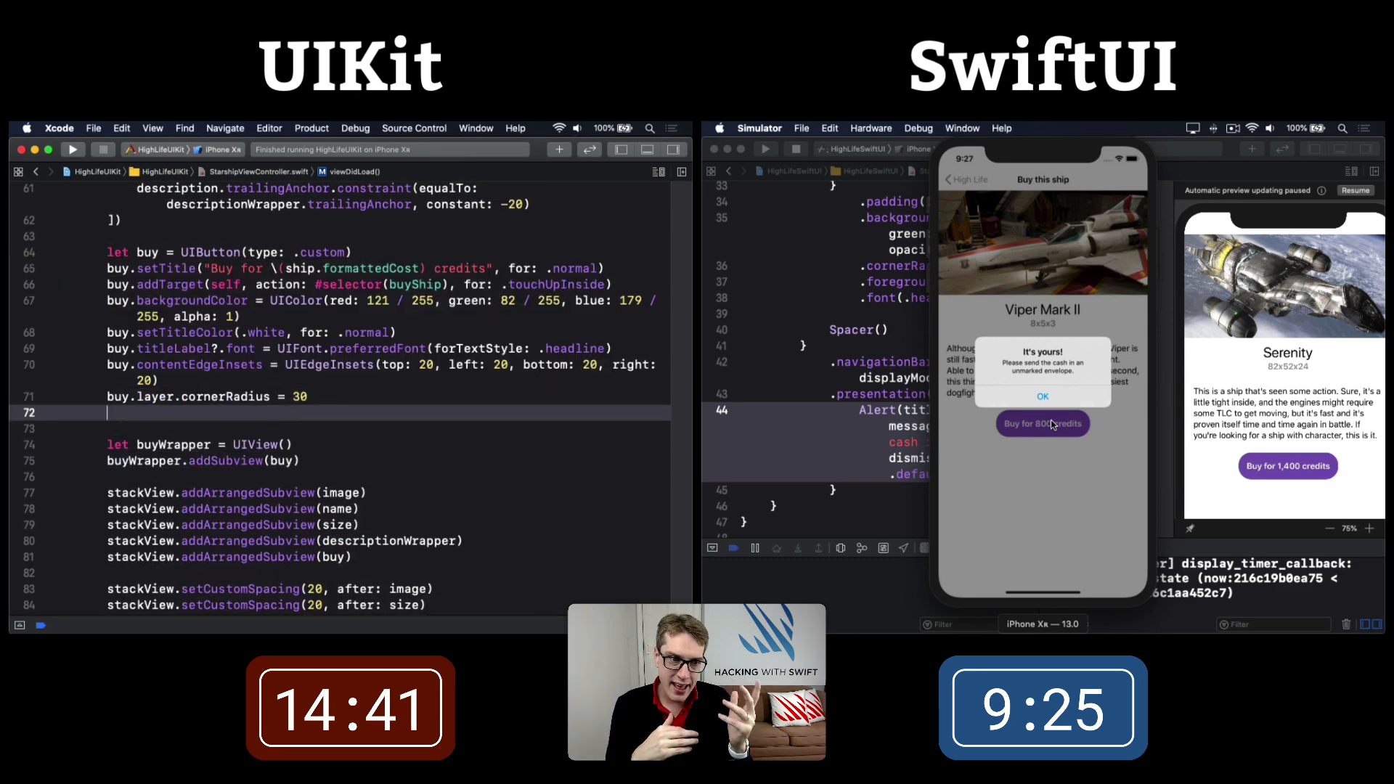
- Pin the buy button to buyWrapper's top and bottom and centre it horizontally
type("buy.translatesAutoresizingMaskIntoConstraints = false")
type("NSLayoutConstraint.activate([")
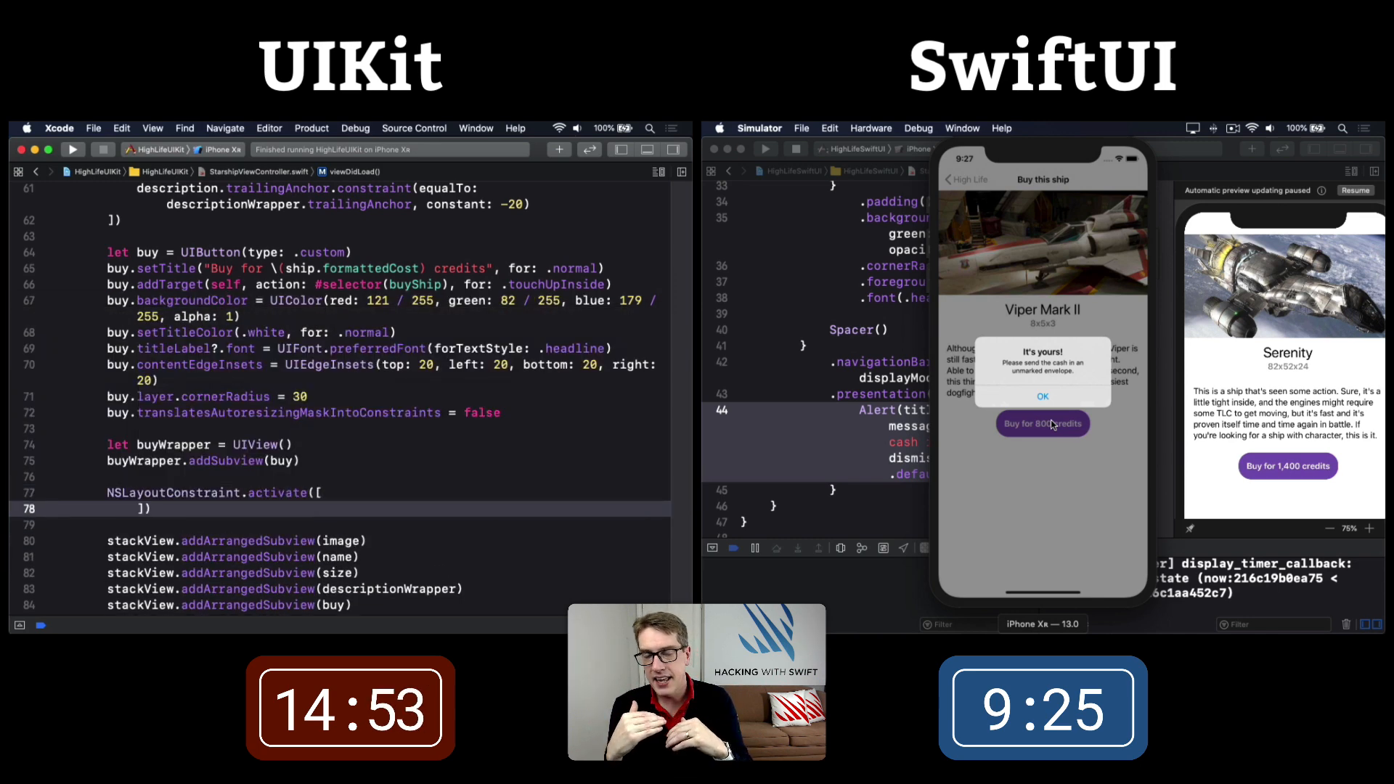
type("buy.topAnchor.constraint(equalTo: NSLayoutAnchor<NSLayoutYAxisAnchor>")
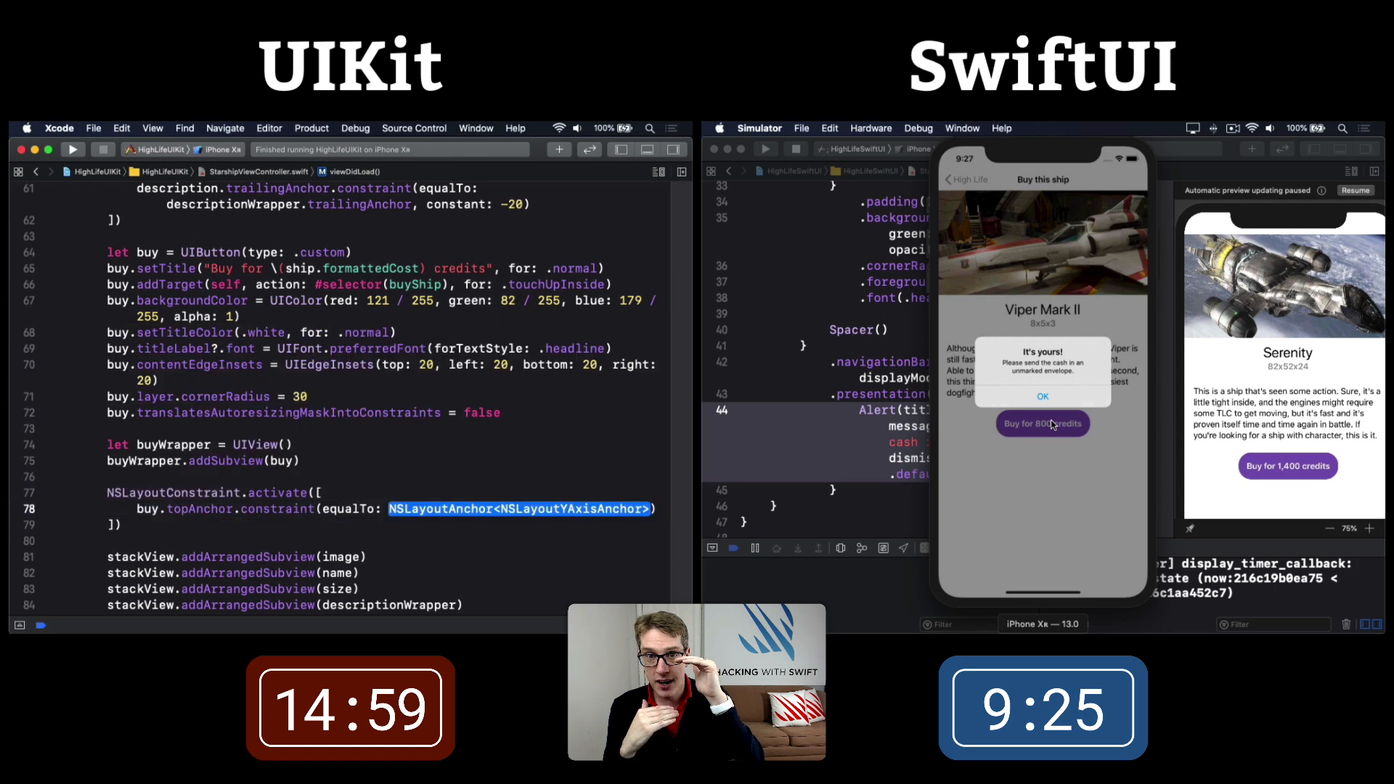
type("bi")
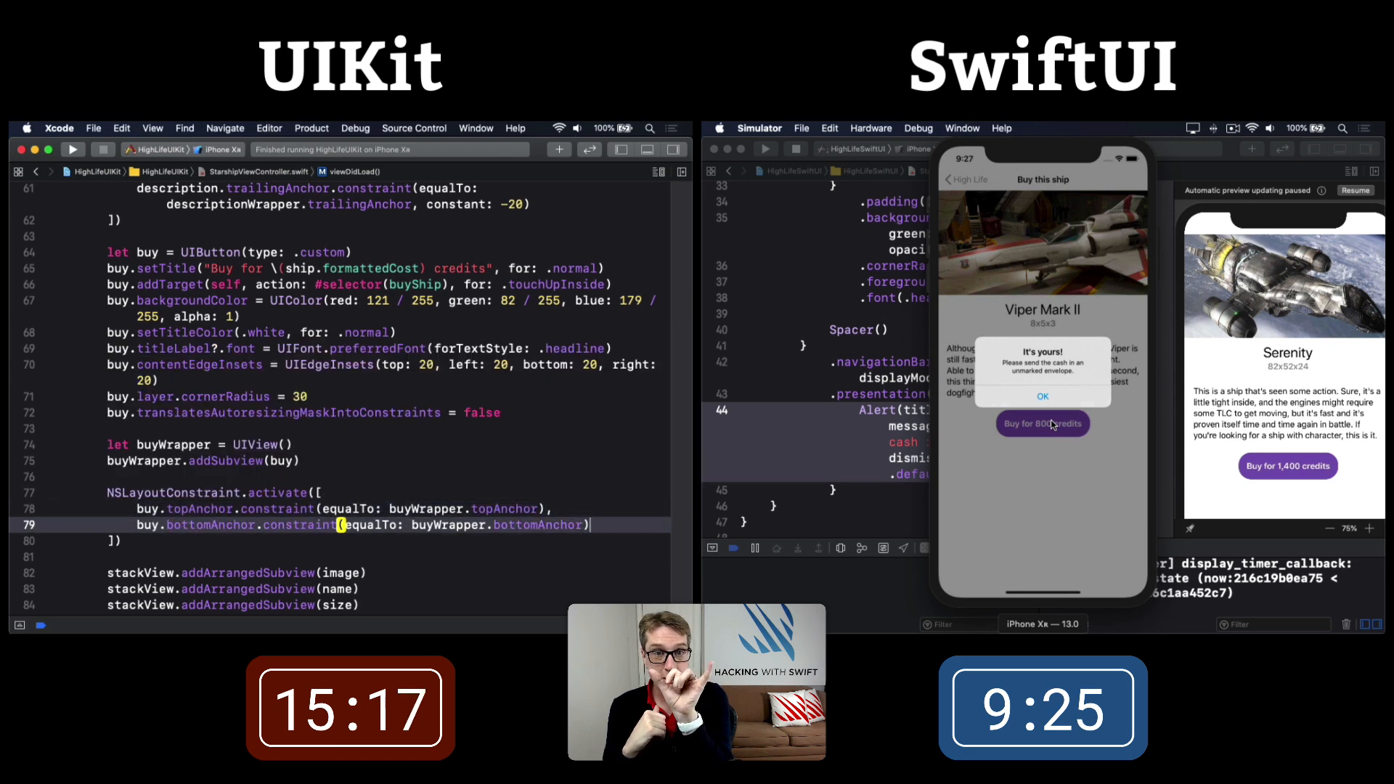
type("buy.centerXAnchor.constraint(equalTo:")
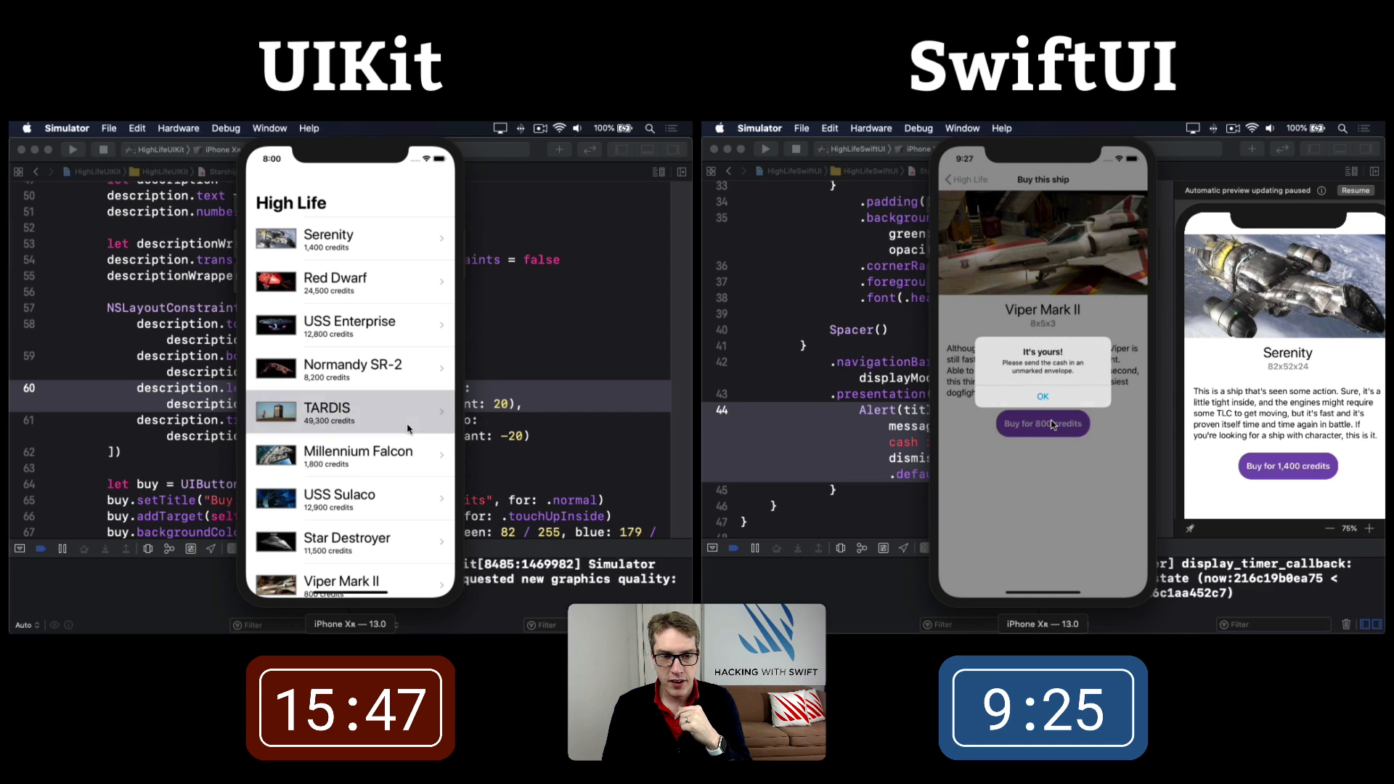
- Select a ship row in the relaunched High Life list to view its details
left_click(350, 498)
type("let ac = UIAlertController(title: \"It's yours!\", message: \"Please send the cash in an unmarked brown envelope\", preferredStyle:")
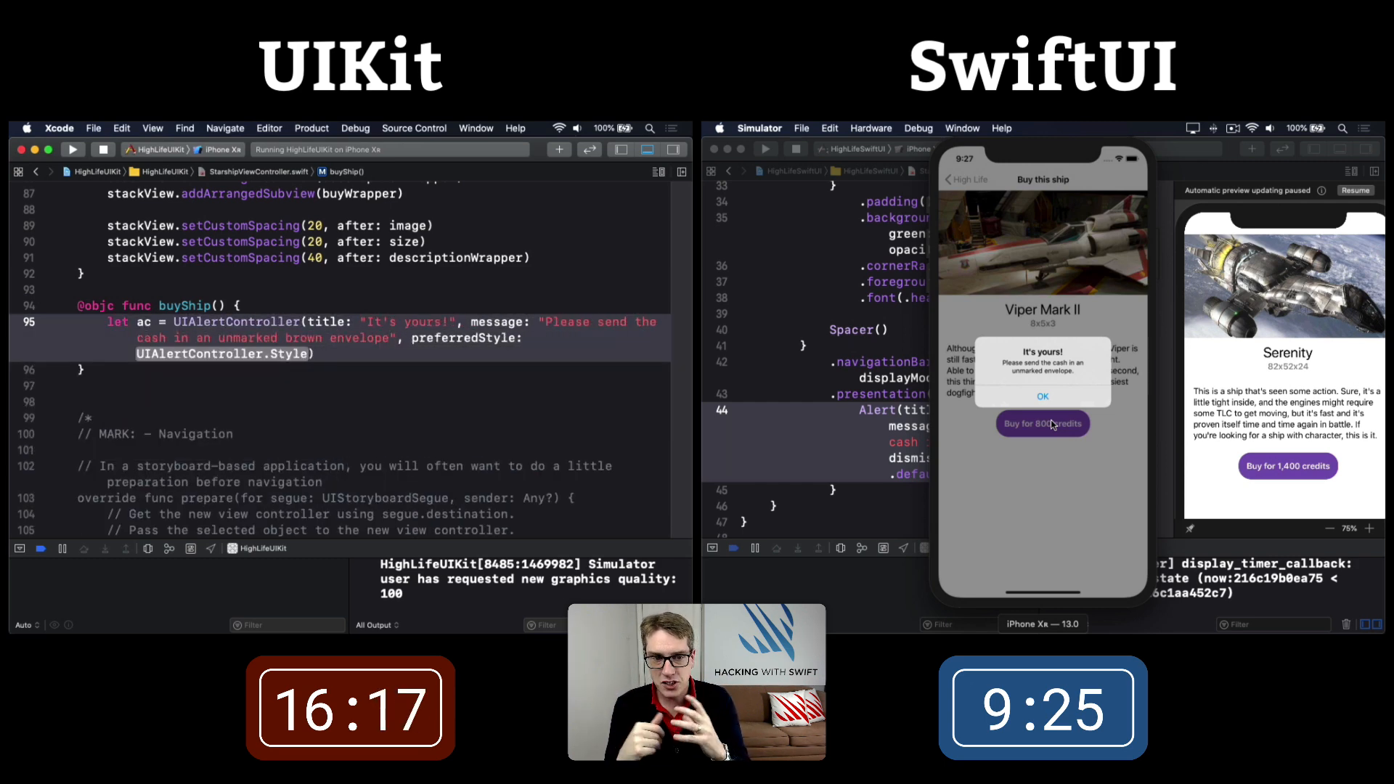
- Create the 'It's yours!' alert-style controller in buyShip() and begin adding an action
type("ac.addAction(UI")
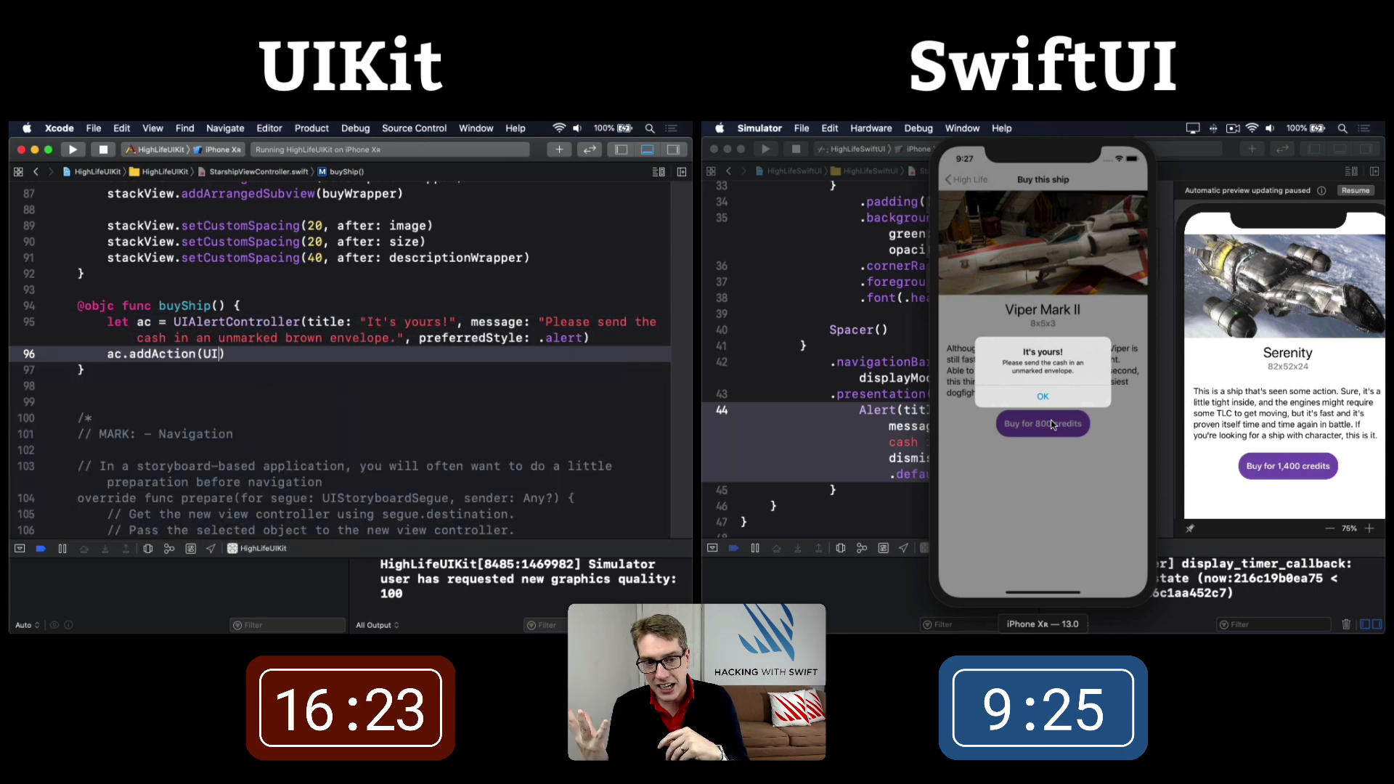